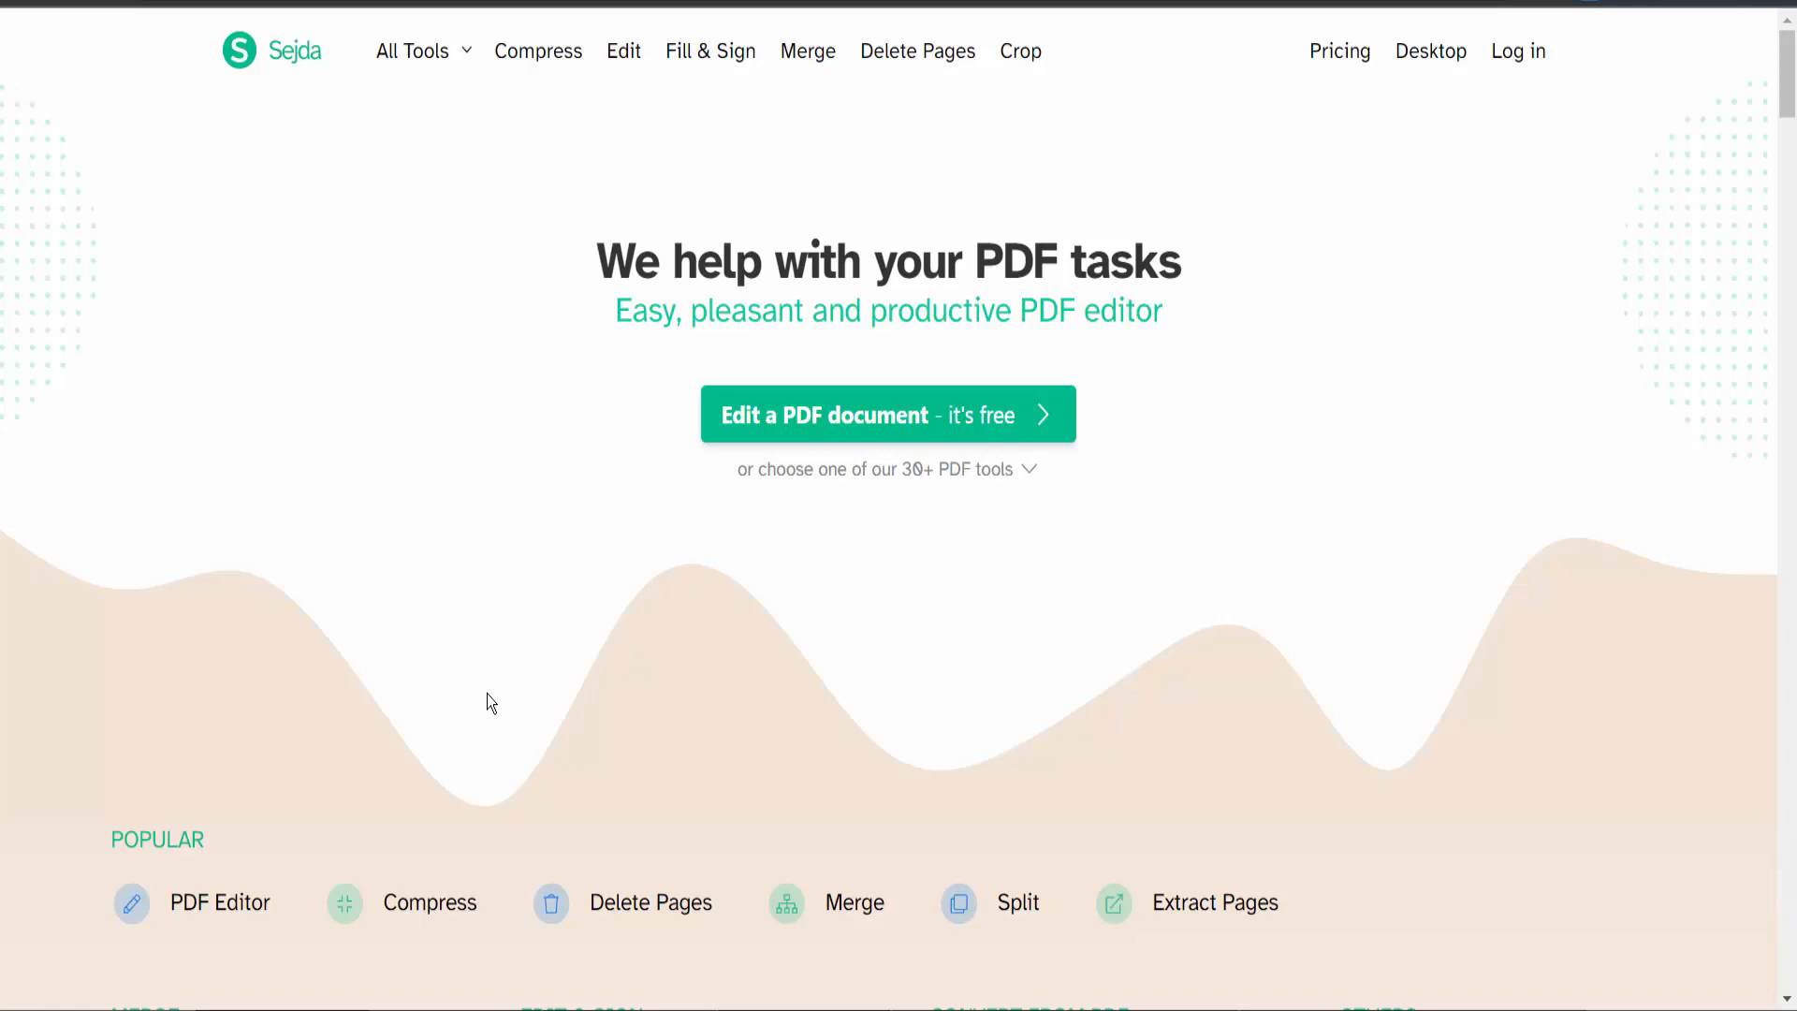
{"action": "mouse_move", "coordinate": [483, 665]}
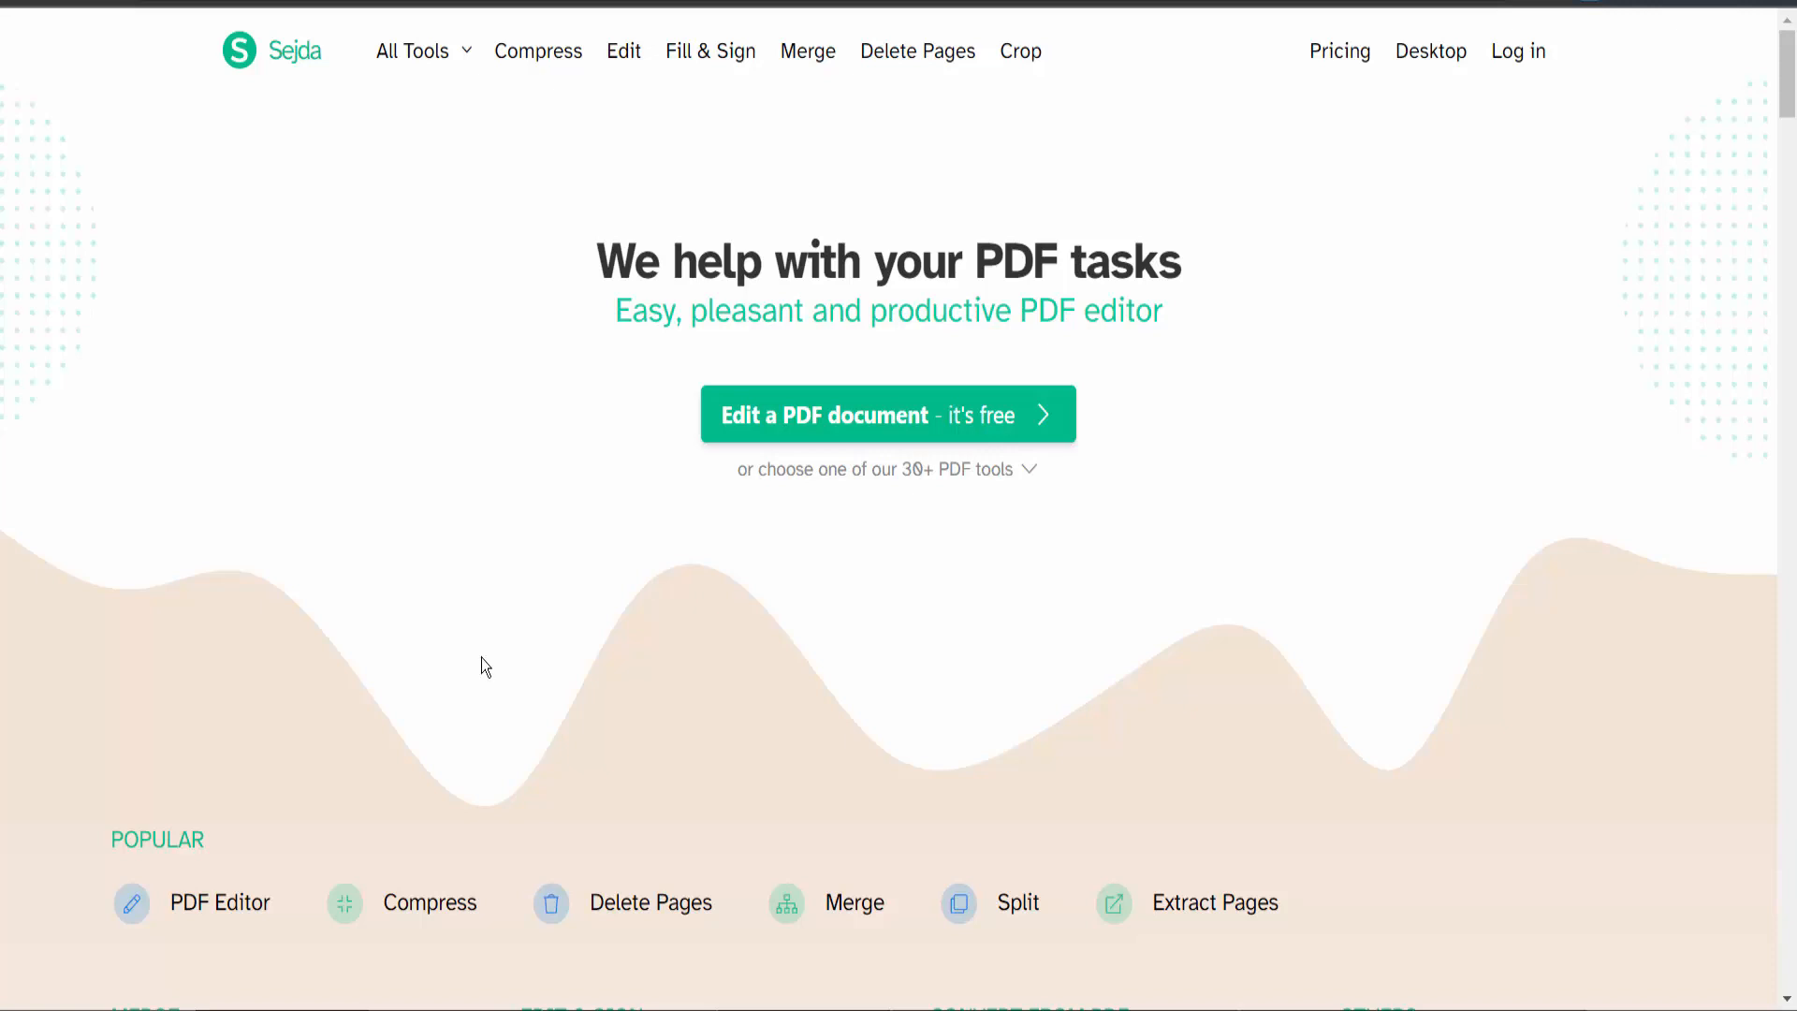
{"action": "mouse_move", "coordinate": [154, 128]}
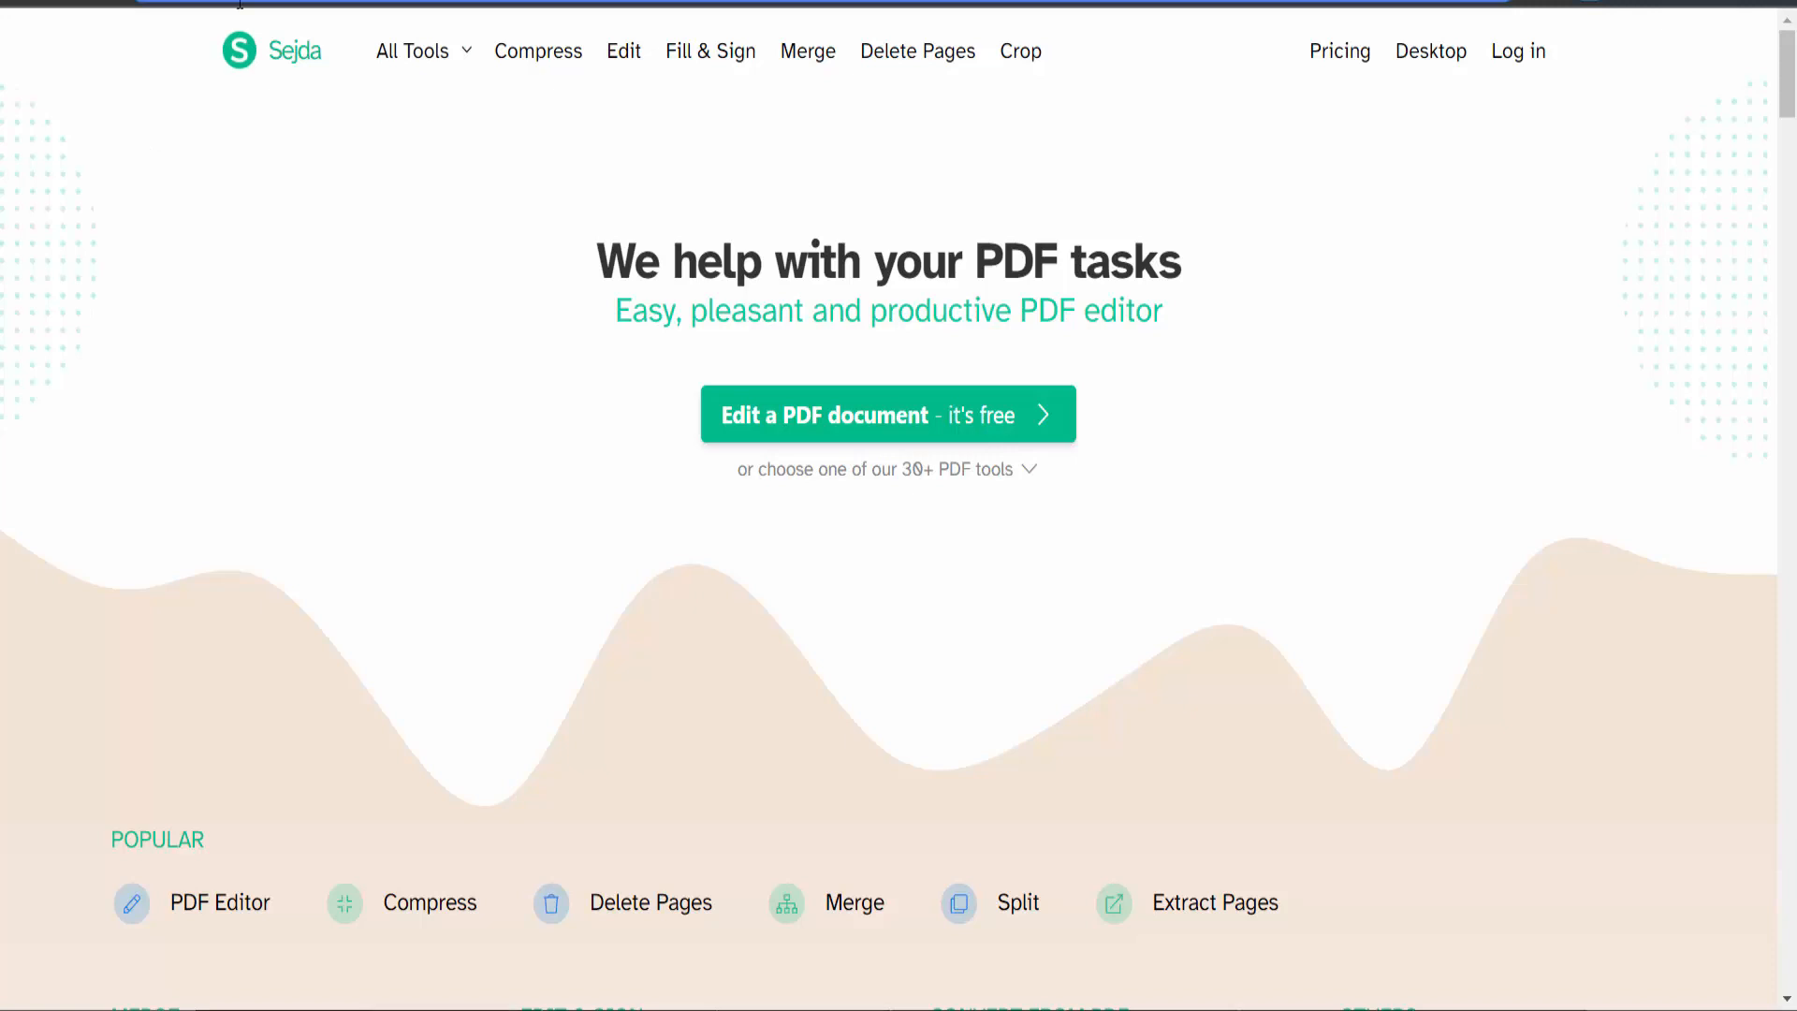
{"action": "mouse_move", "coordinate": [425, 77]}
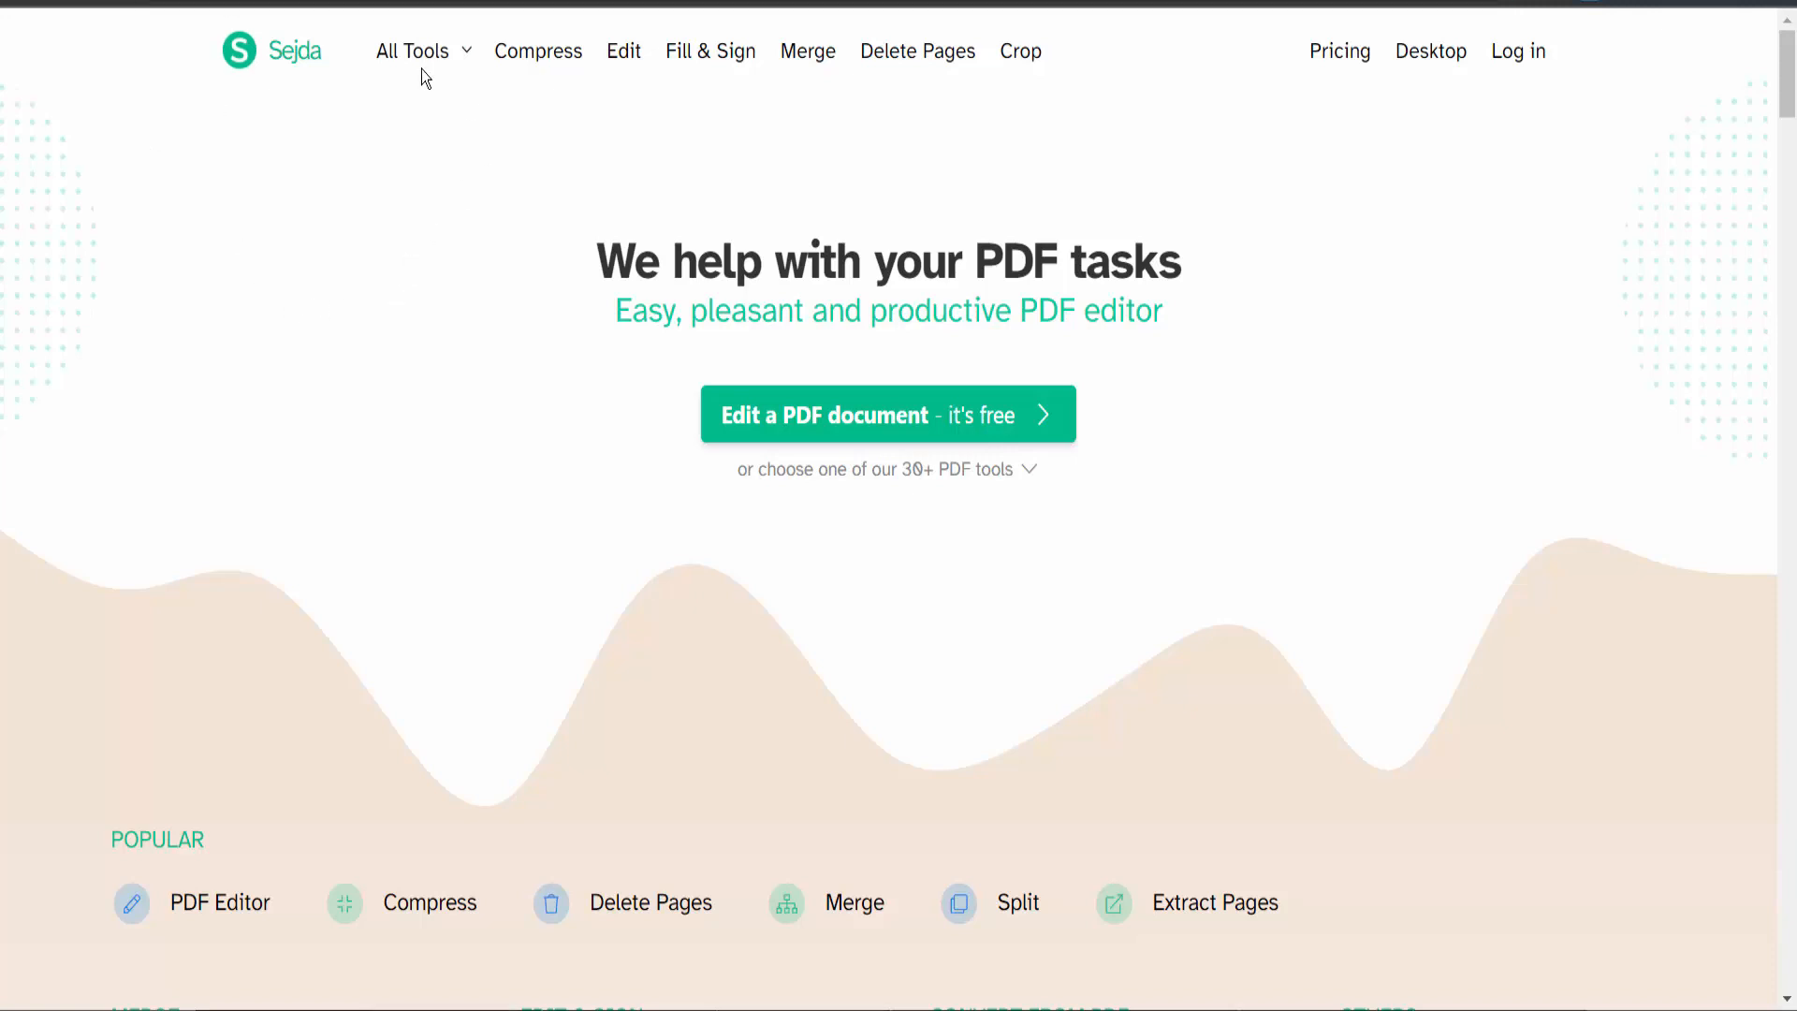
{"action": "mouse_move", "coordinate": [415, 50]}
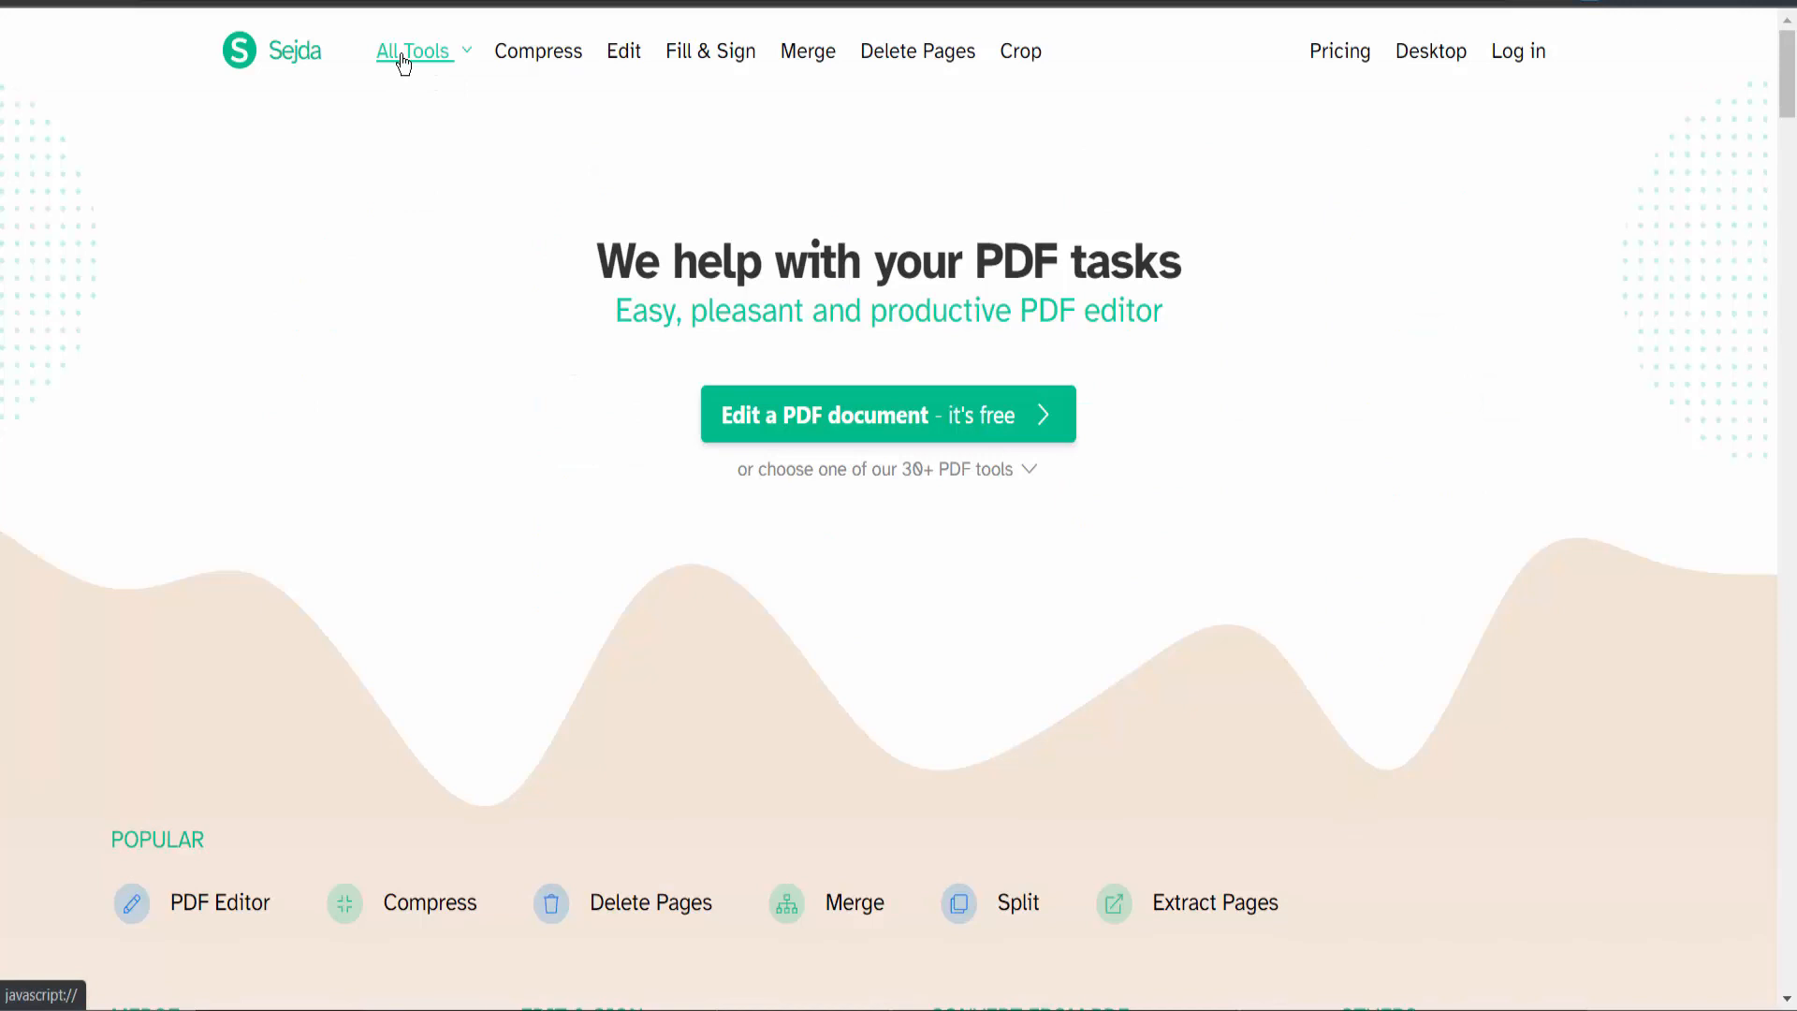
Step: Upload the 'PDF Form' file into Sejda's Create Forms tool
{"action": "left_click", "coordinate": [415, 51]}
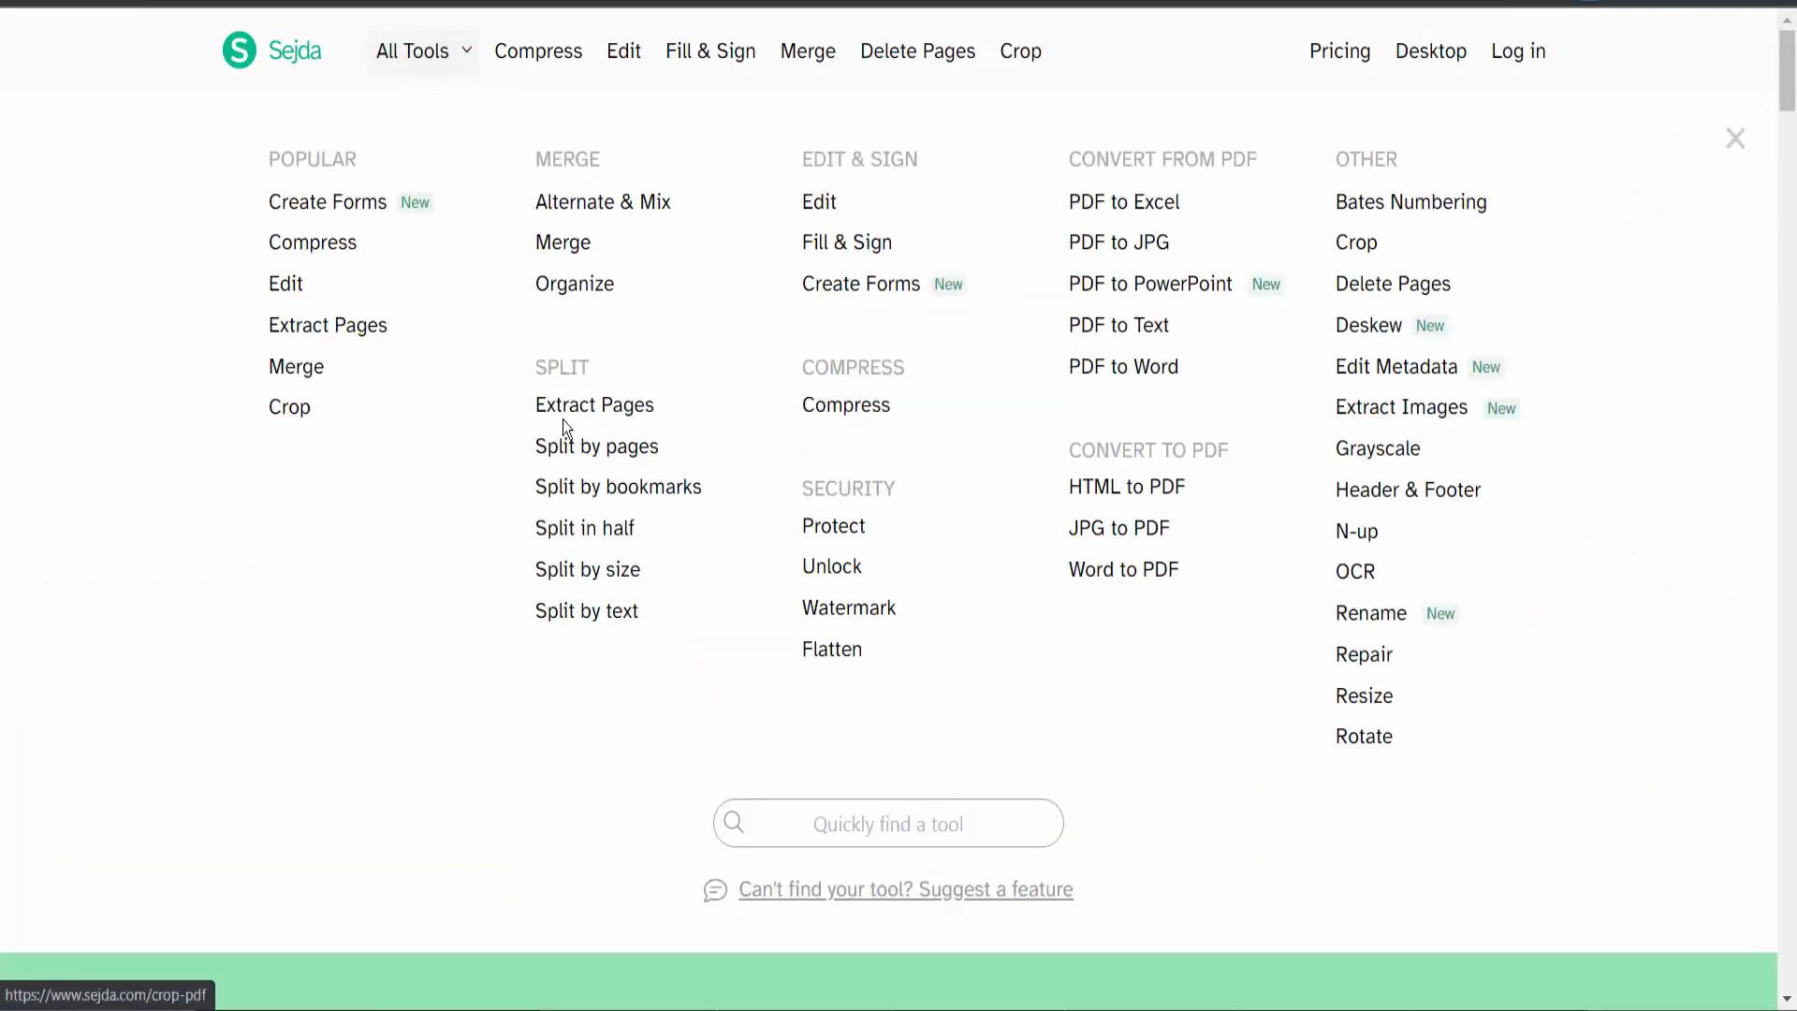
{"action": "mouse_move", "coordinate": [861, 285]}
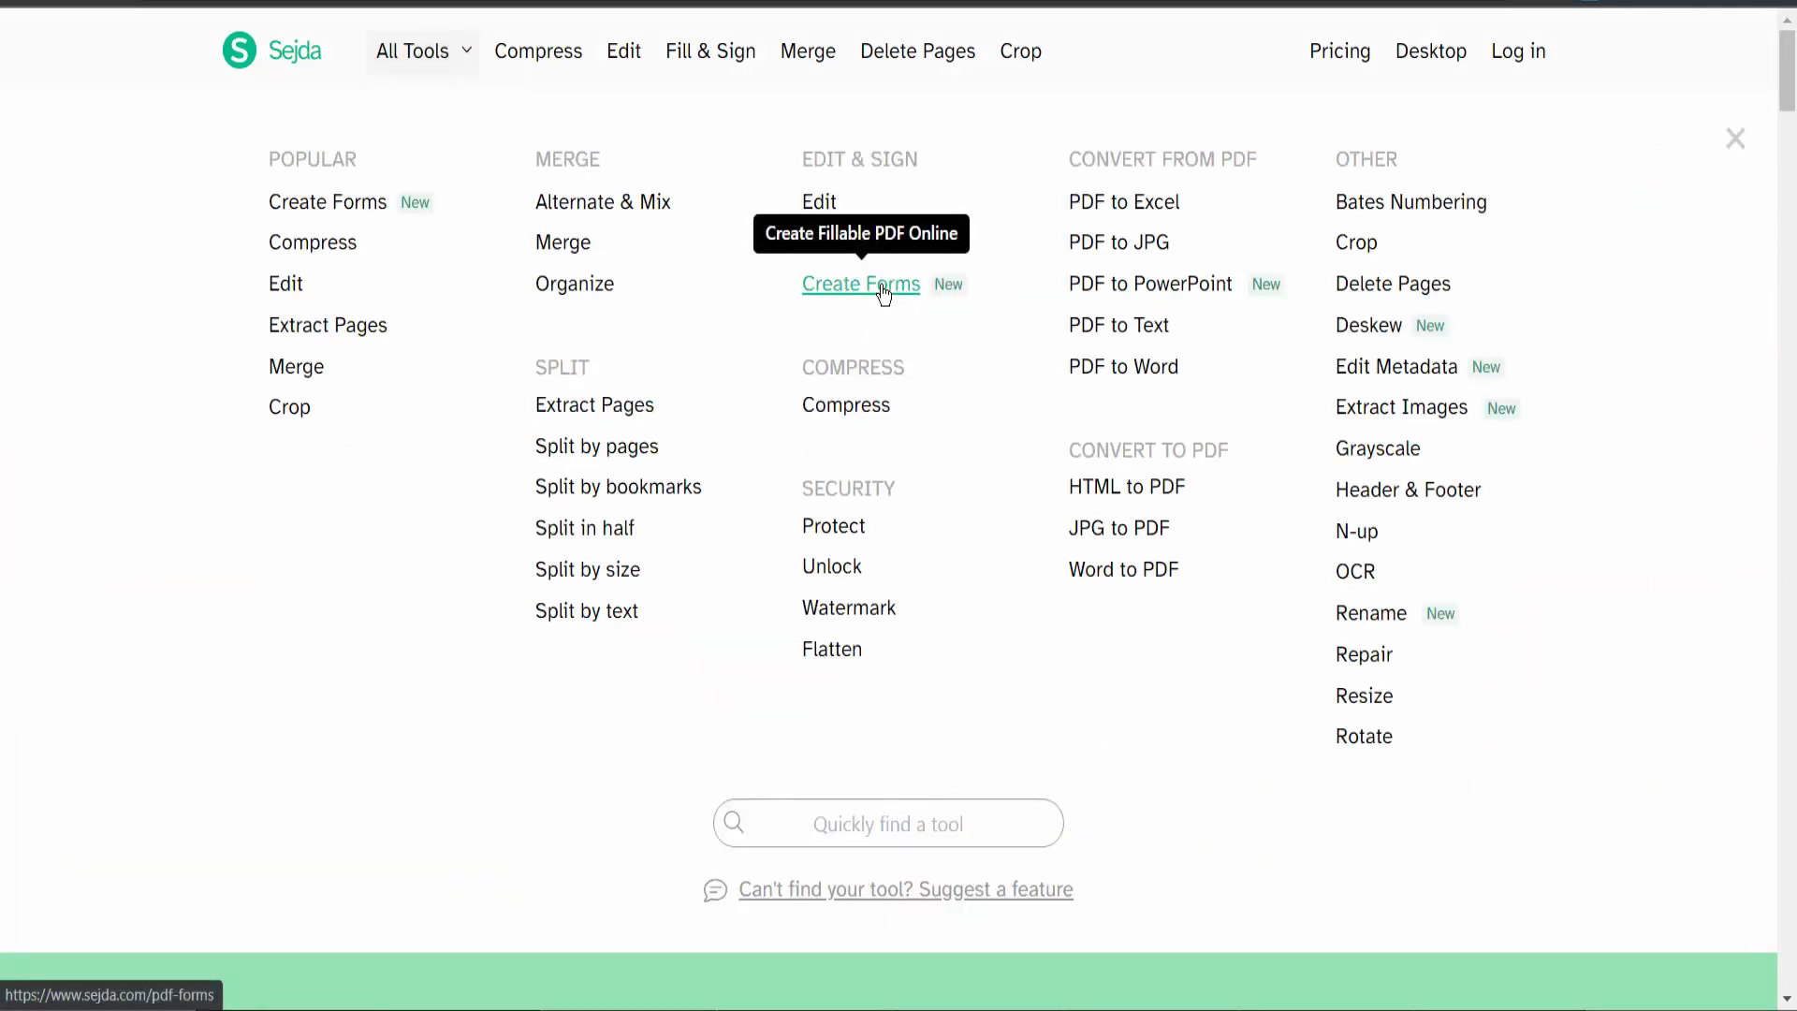
{"action": "left_click", "coordinate": [861, 283]}
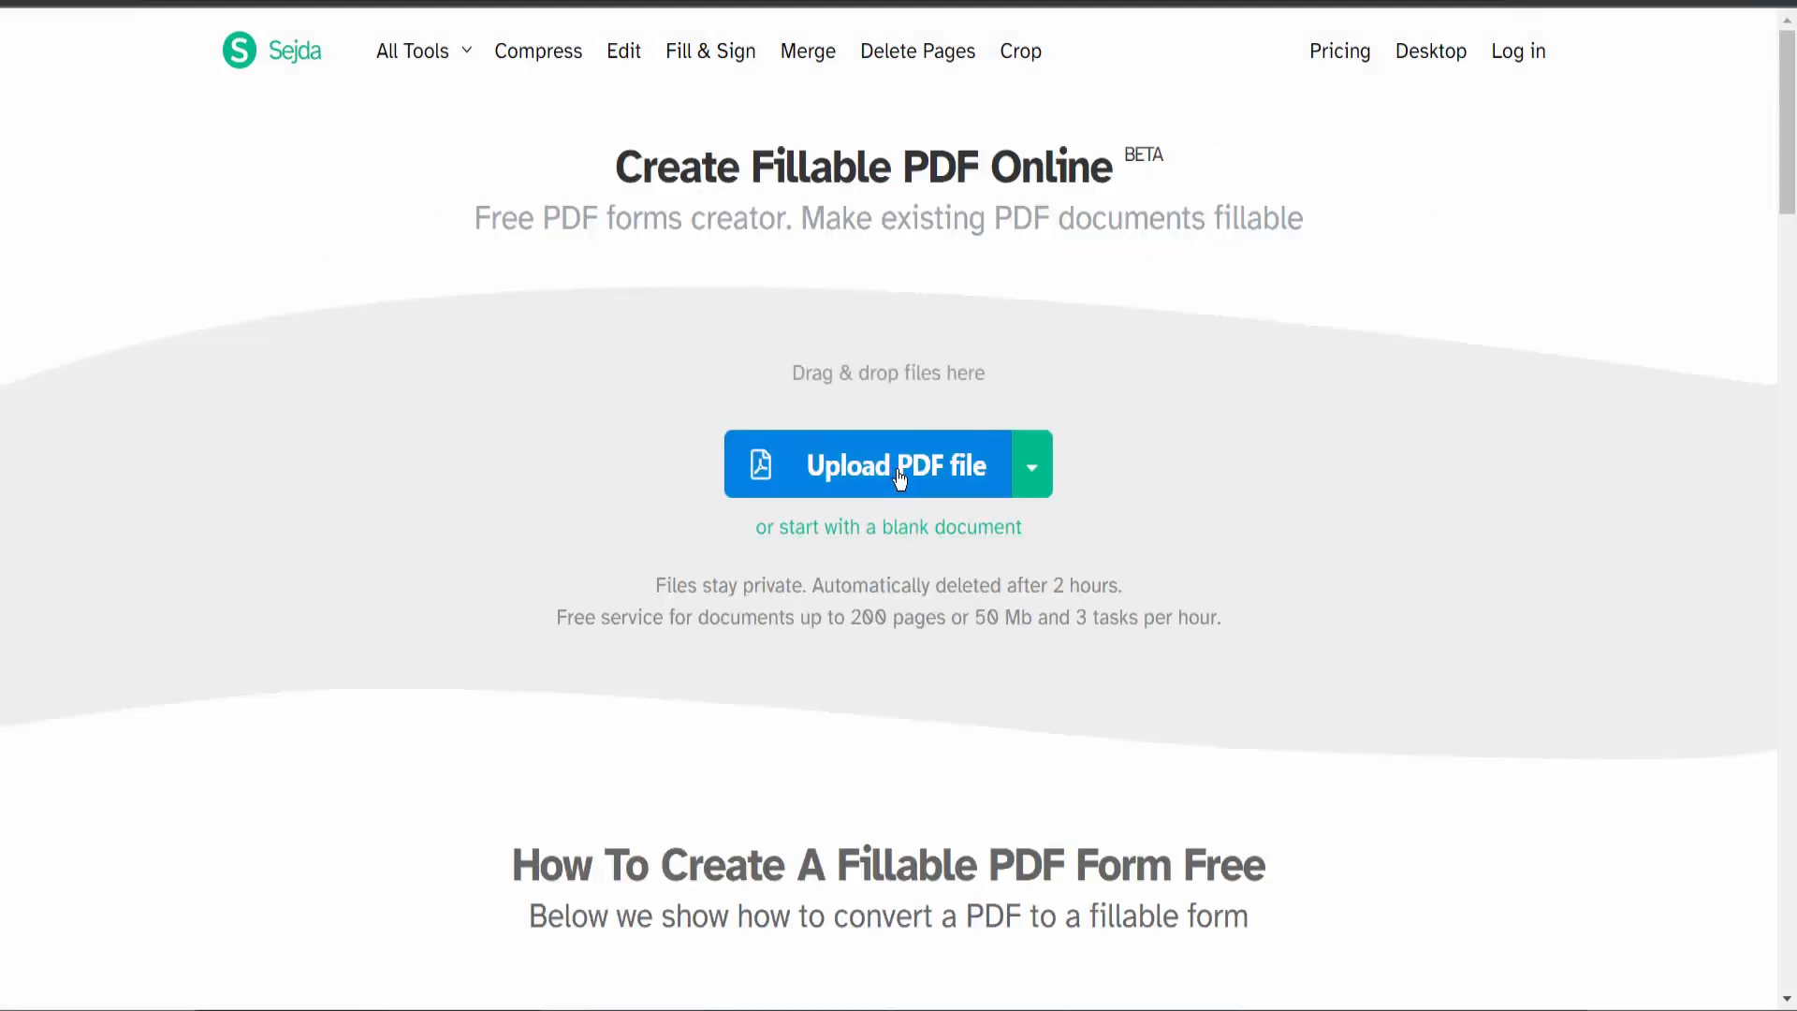
{"action": "left_click", "coordinate": [897, 464]}
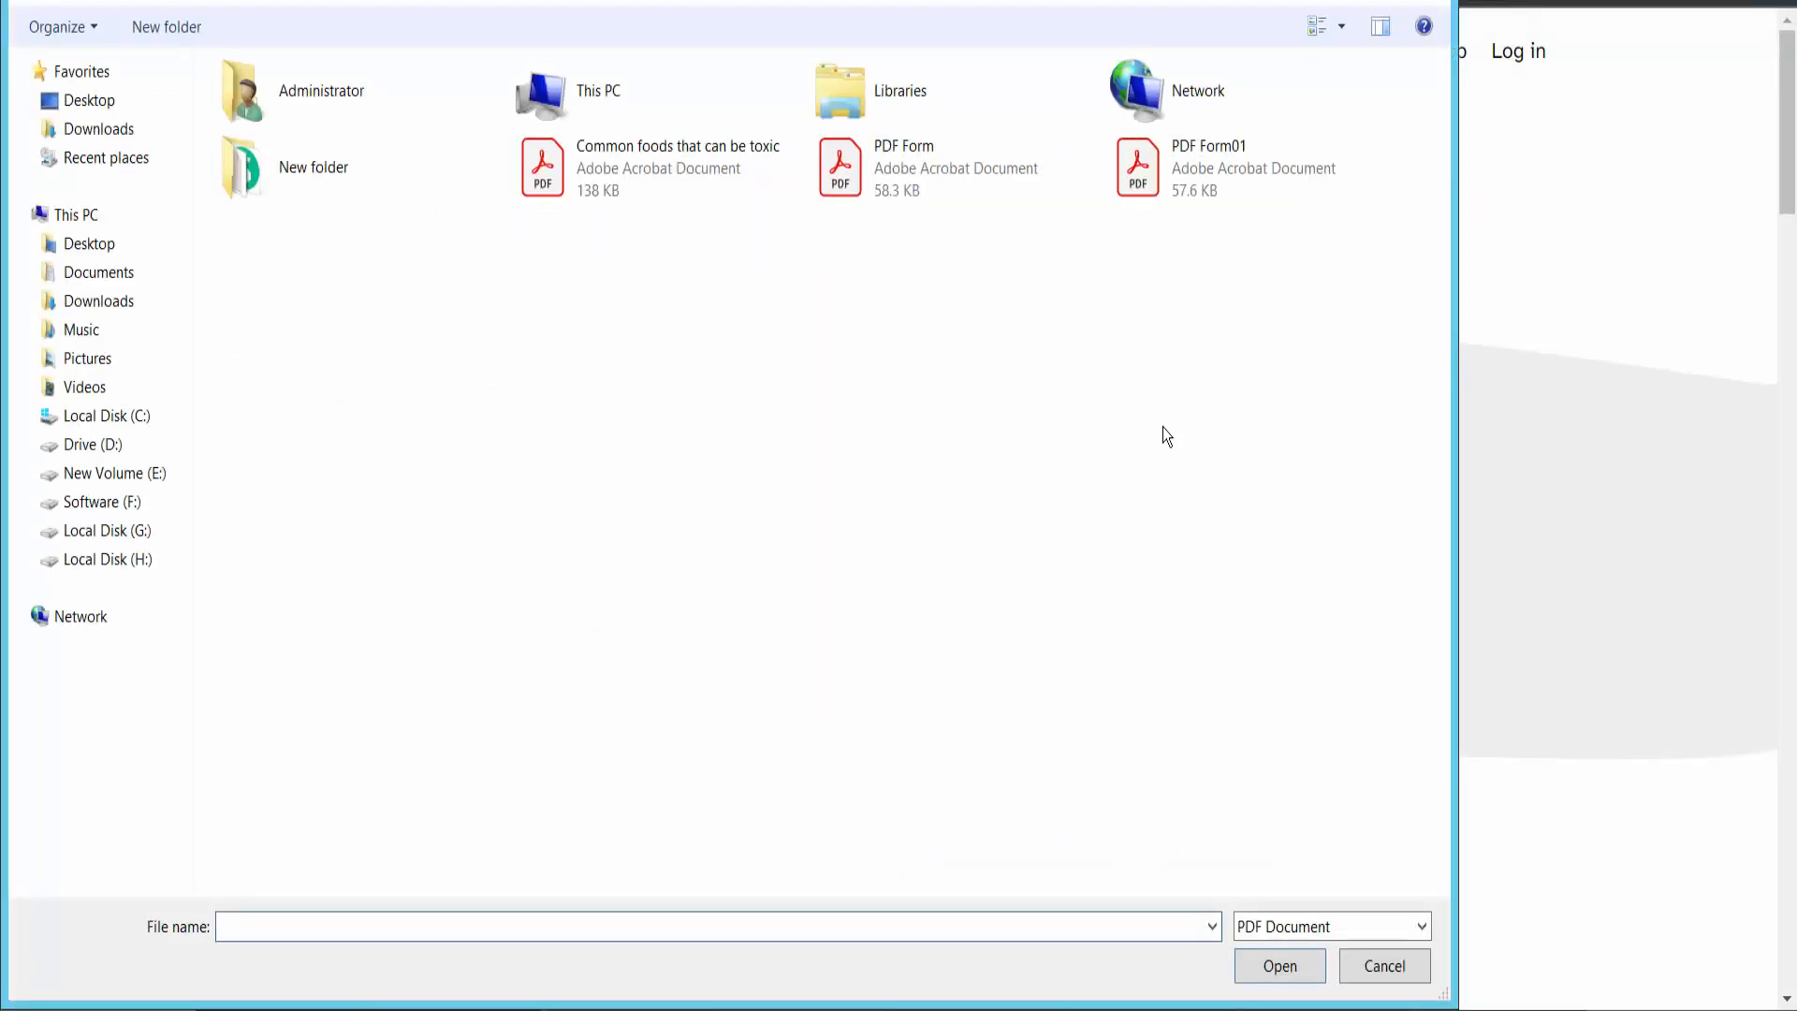
{"action": "left_click", "coordinate": [904, 166]}
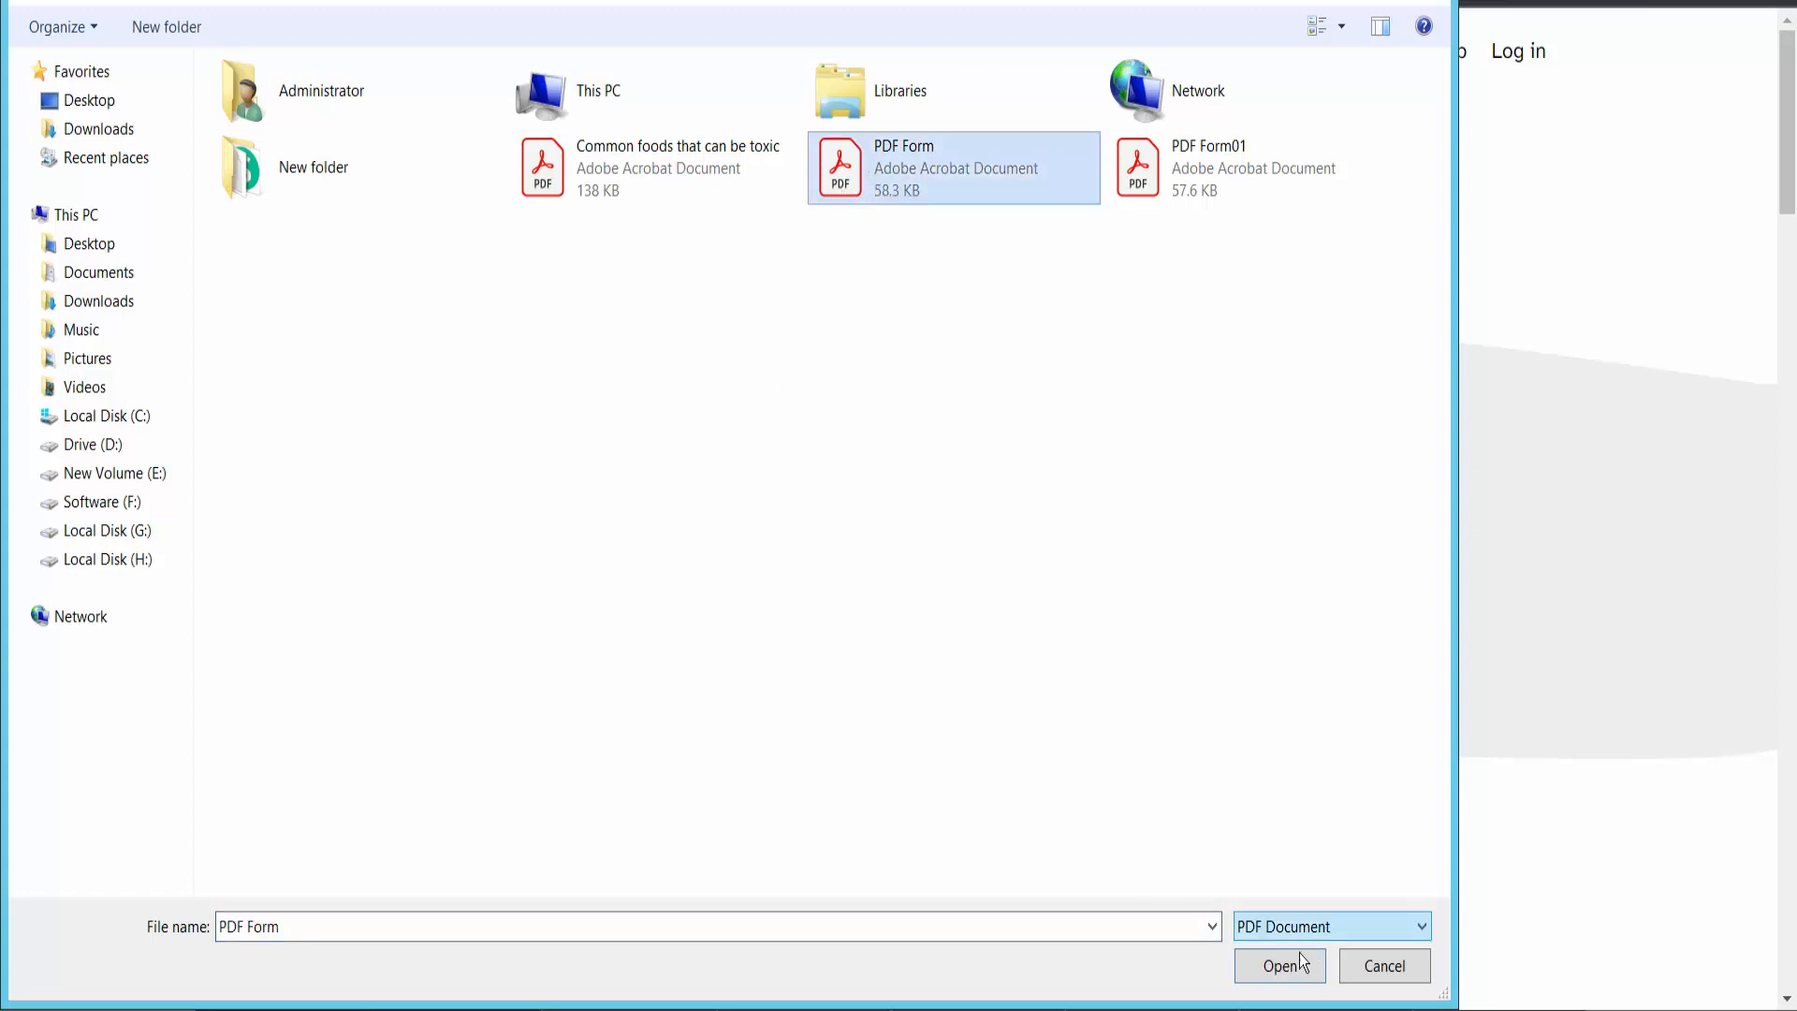
{"action": "left_click", "coordinate": [1280, 965]}
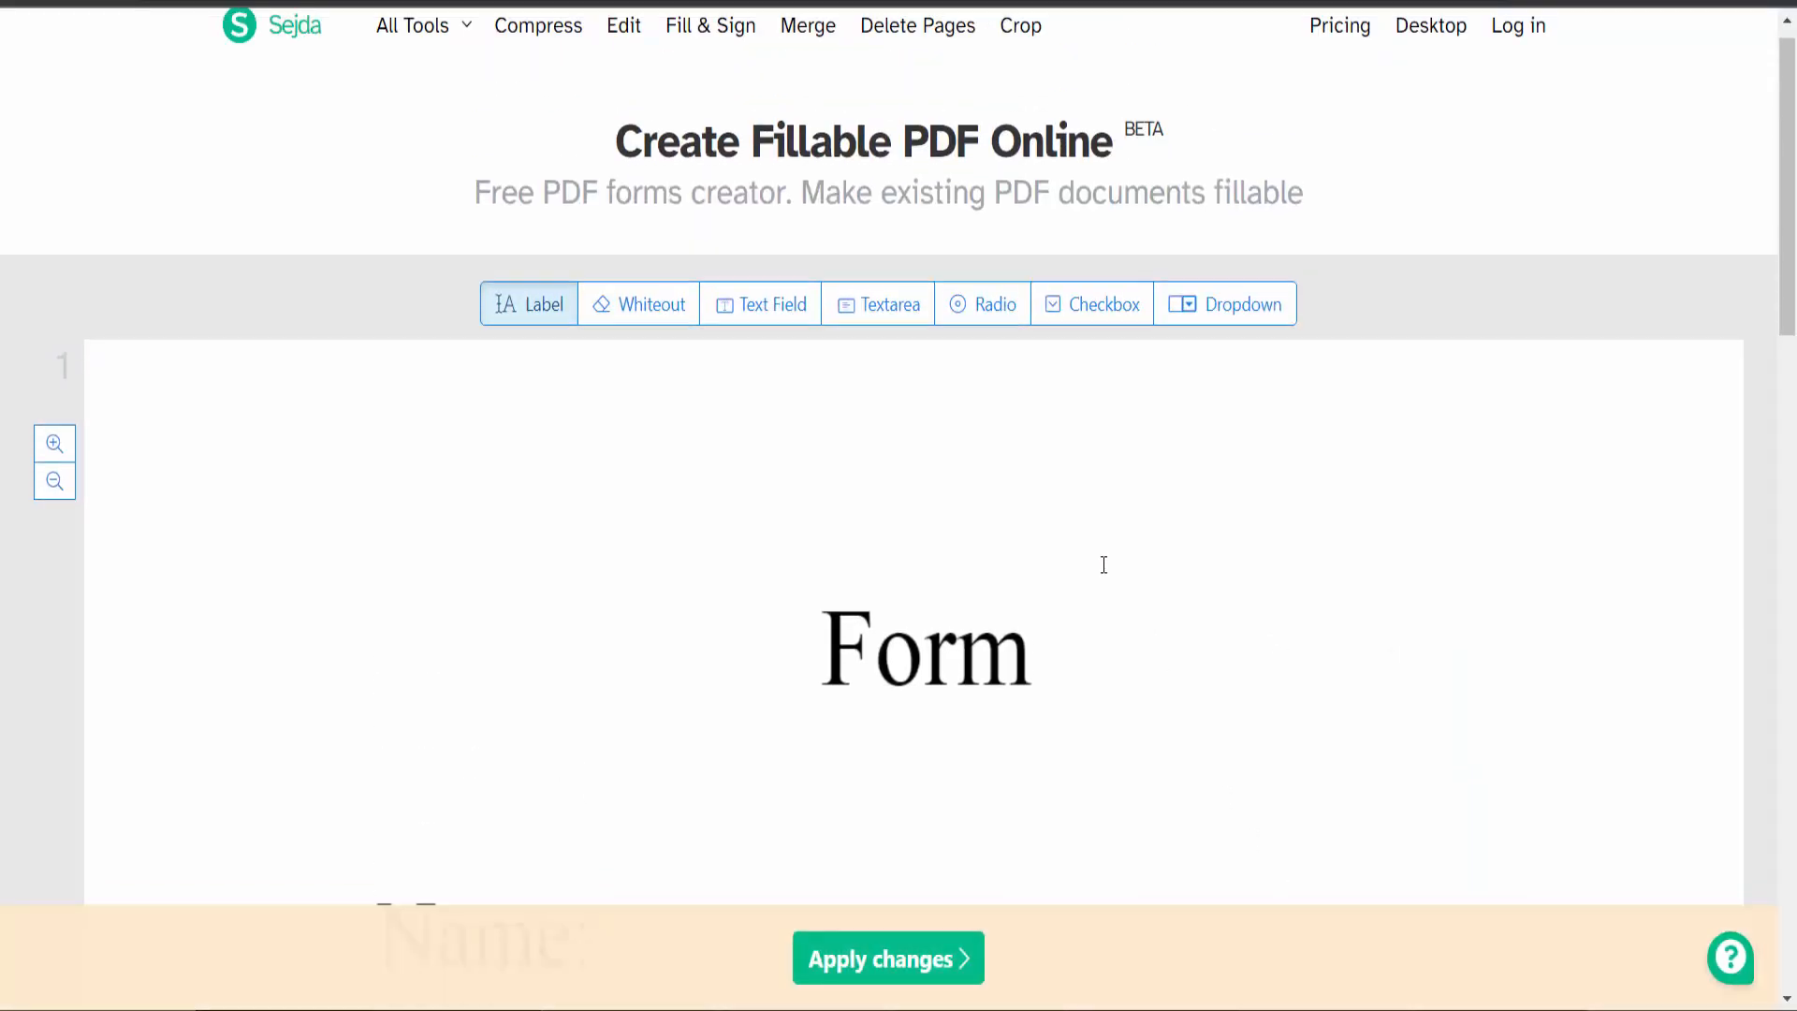
Step: Place a single-line text field beside Name: and widen it to fit
{"action": "scroll", "scroll_direction": "down", "scroll_amount": 3}
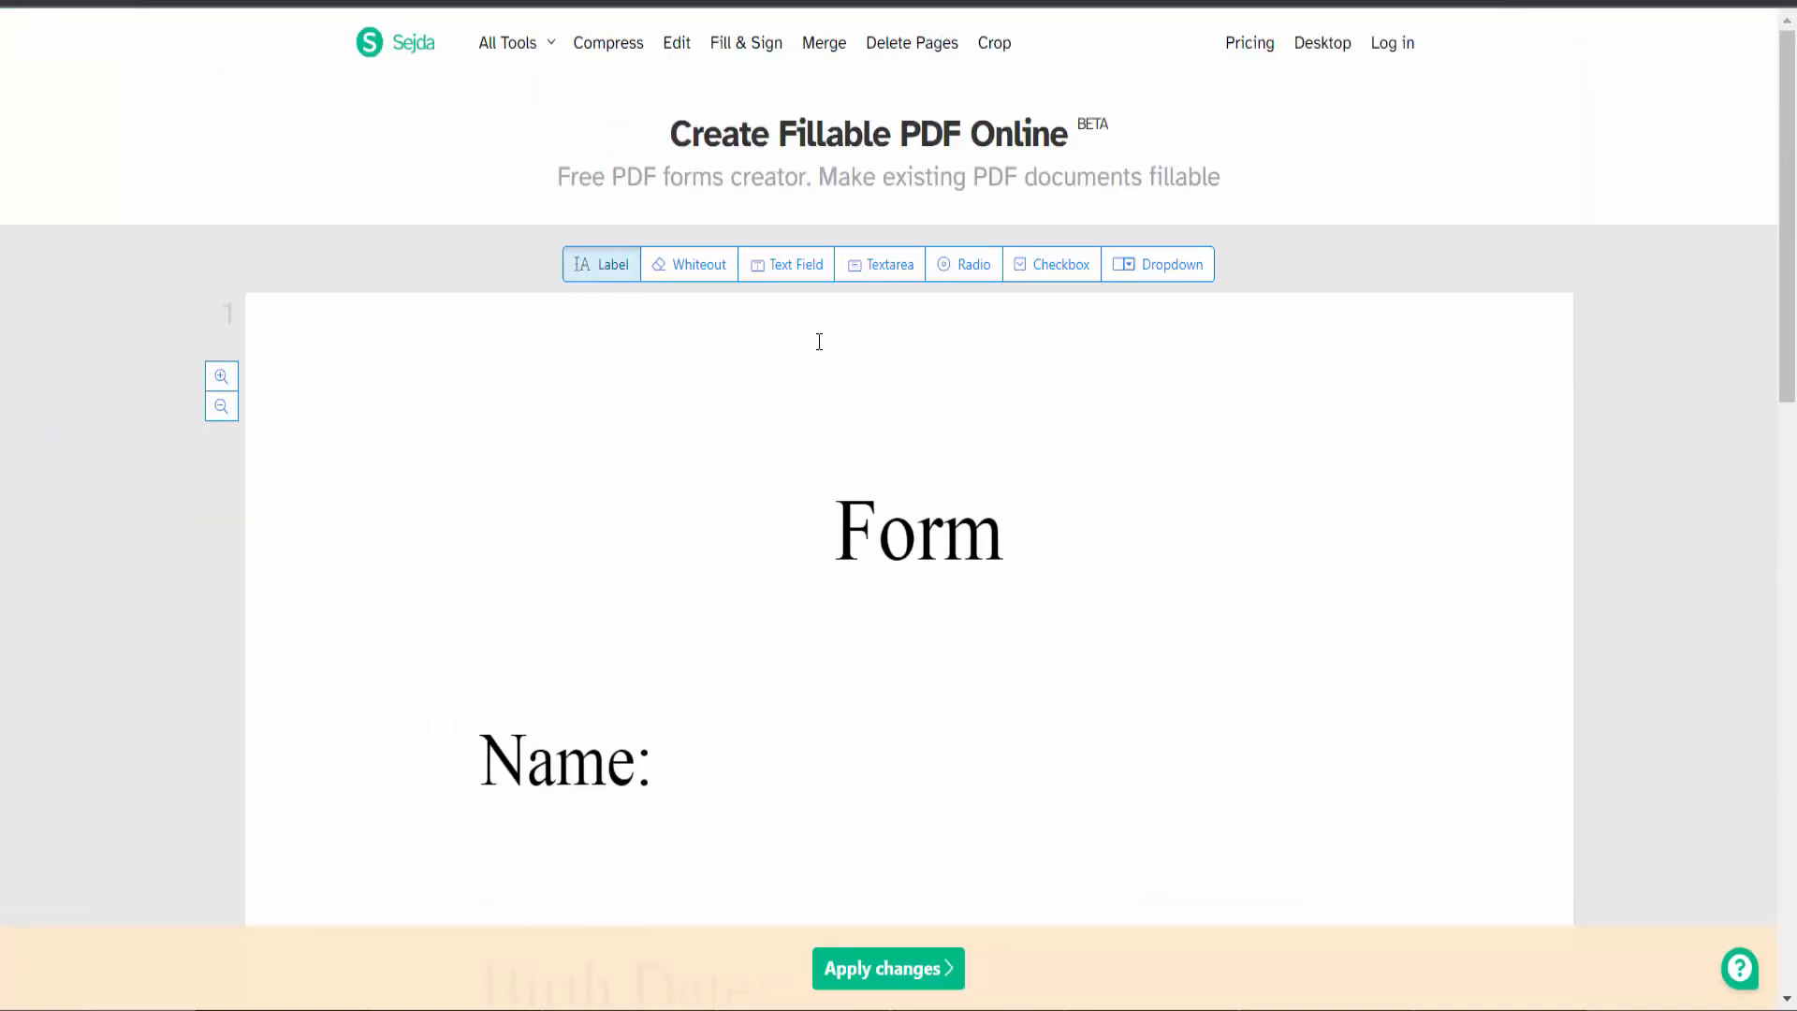
{"action": "mouse_move", "coordinate": [796, 264]}
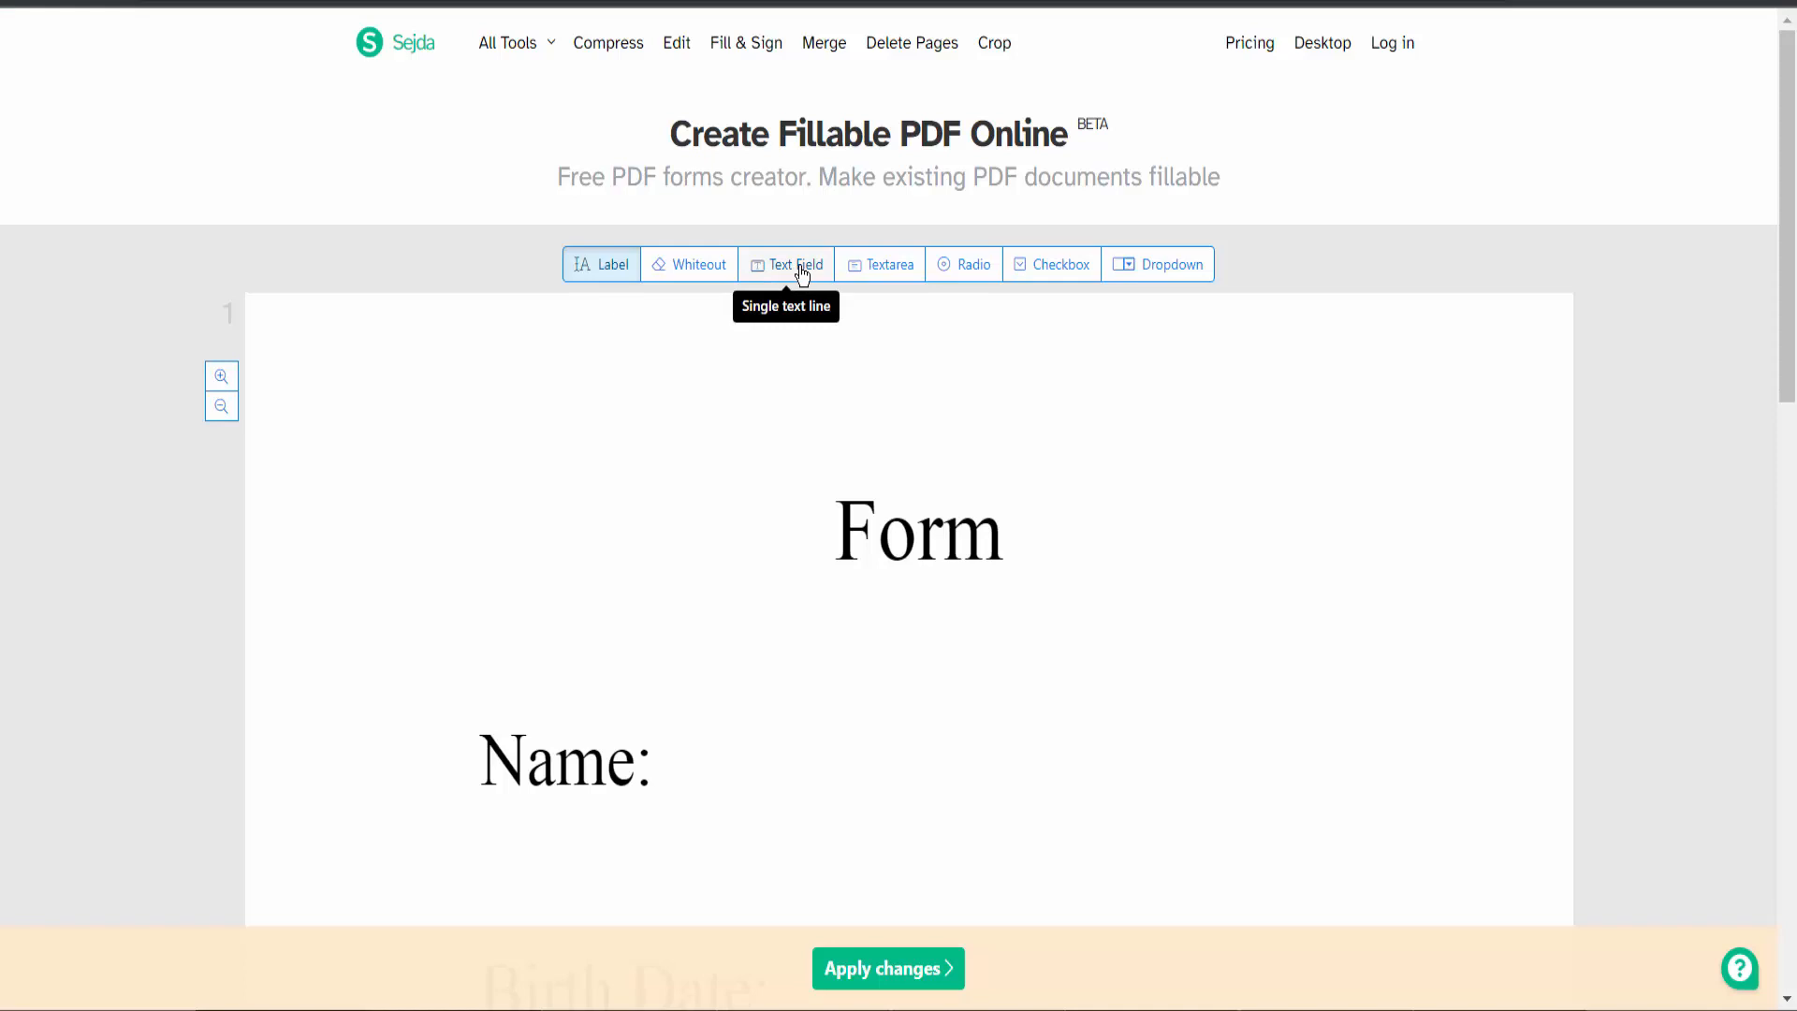
{"action": "left_click", "coordinate": [796, 264]}
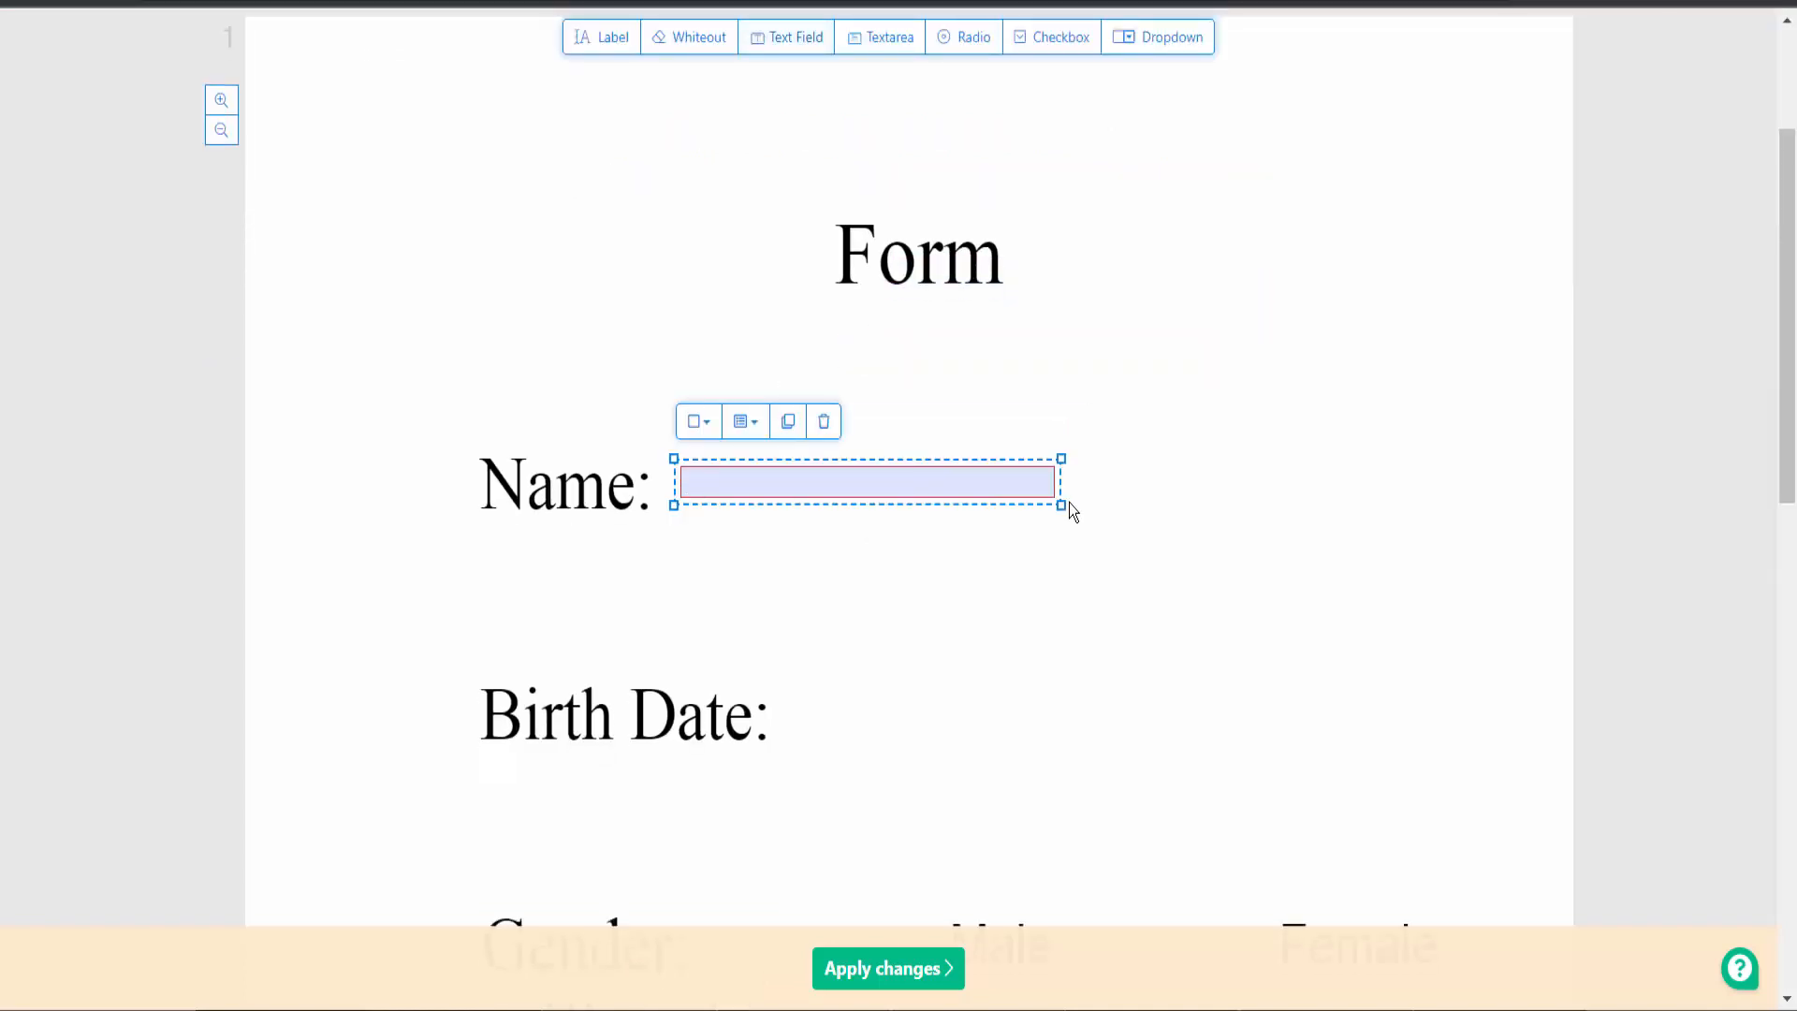
{"action": "left_click_drag", "start_coordinate": [1060, 505], "coordinate": [1296, 521]}
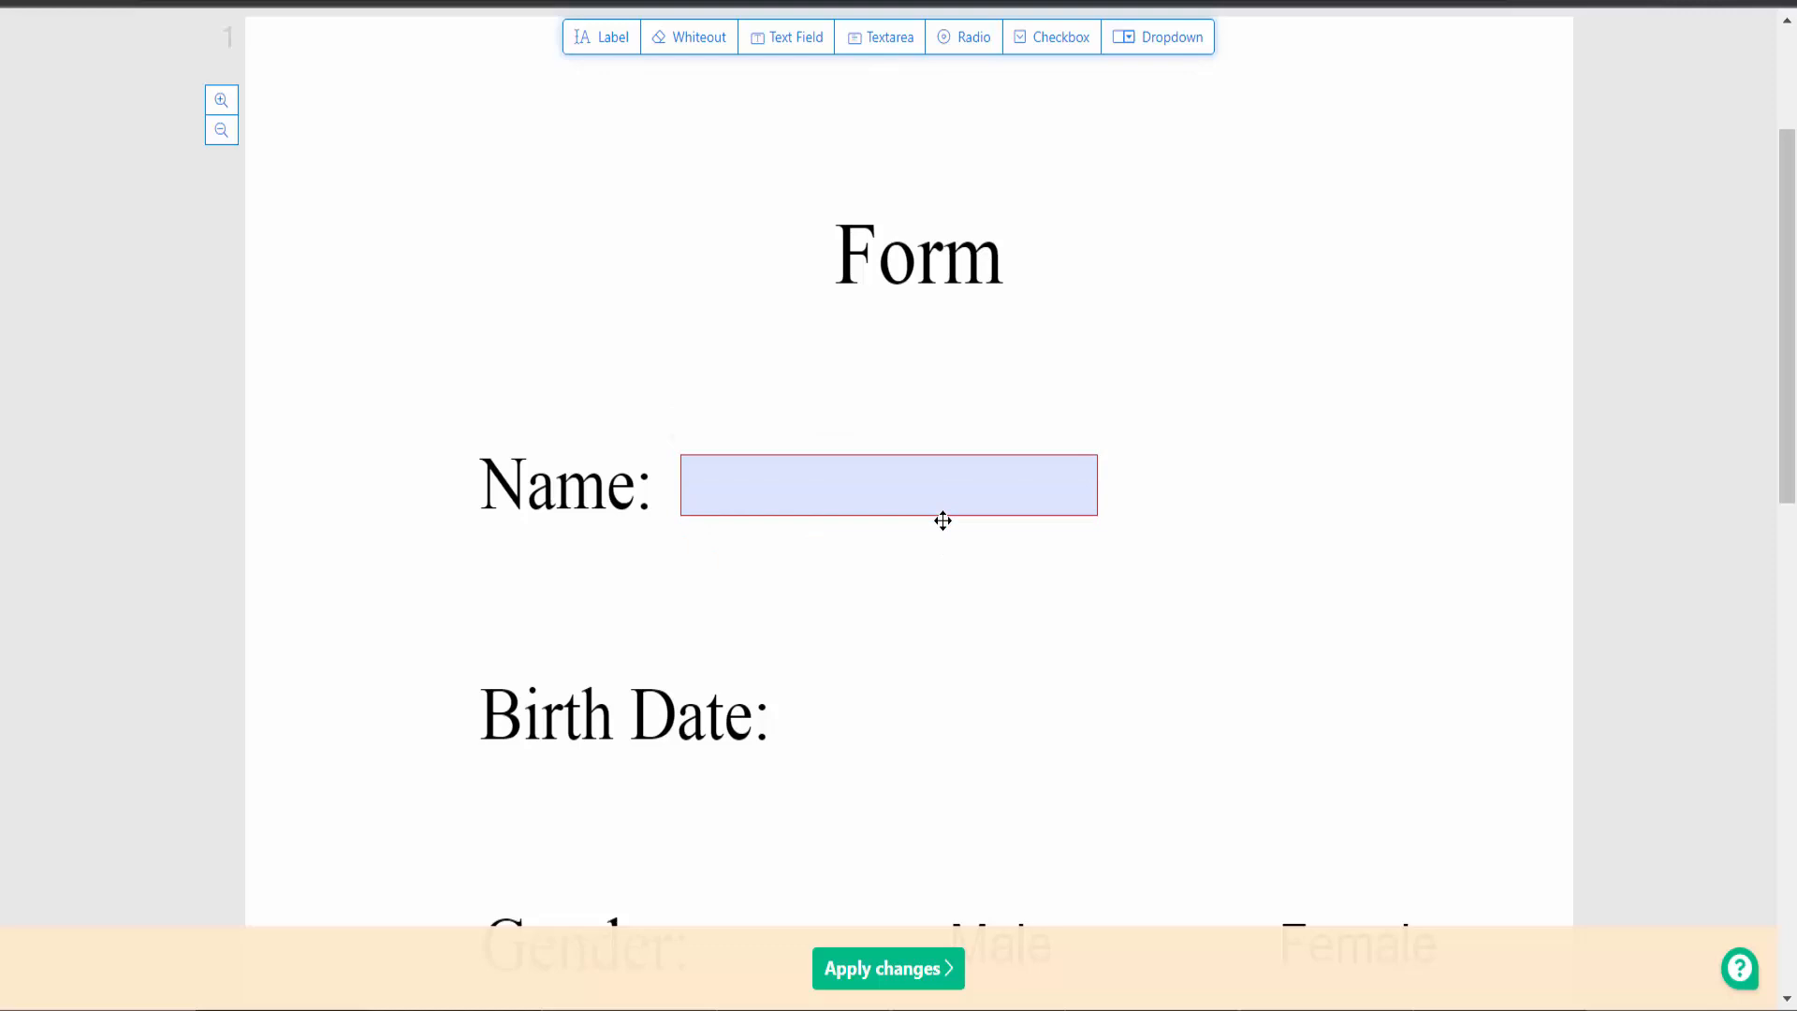
Step: Duplicate the Name text field and move the copy beside Birth Date
{"action": "left_click", "coordinate": [888, 484]}
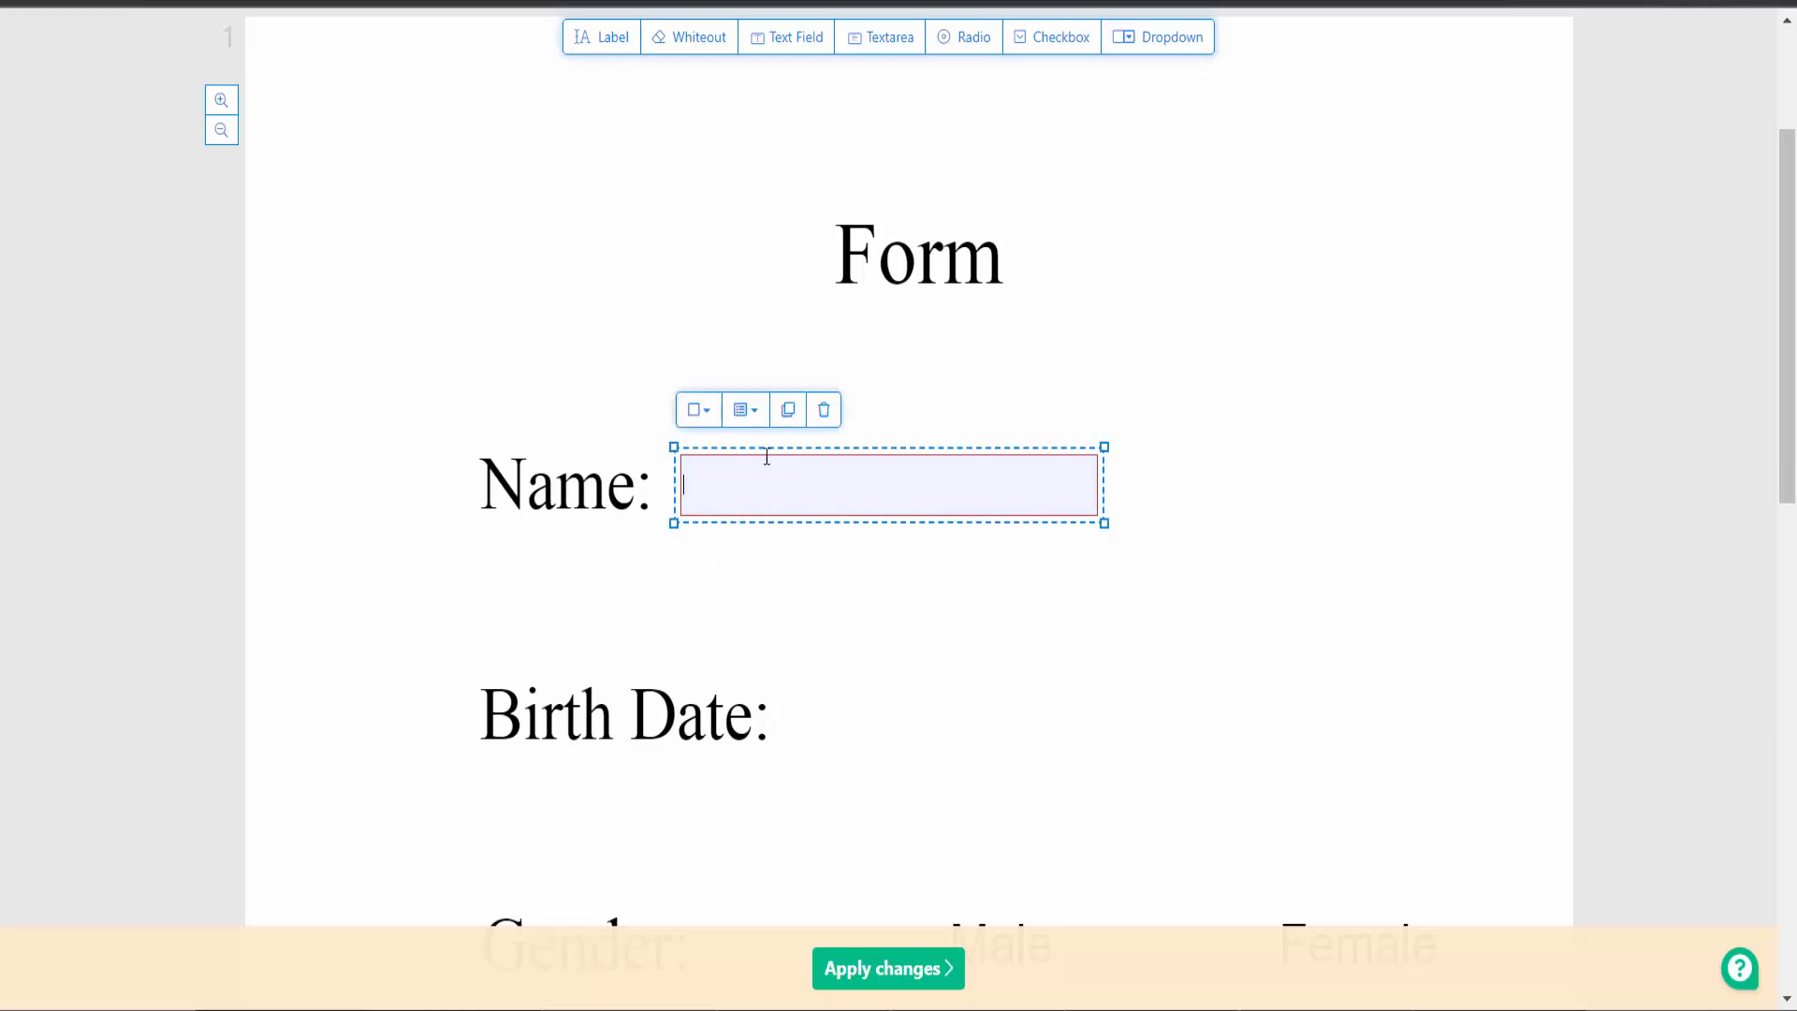
{"action": "left_click", "coordinate": [696, 409]}
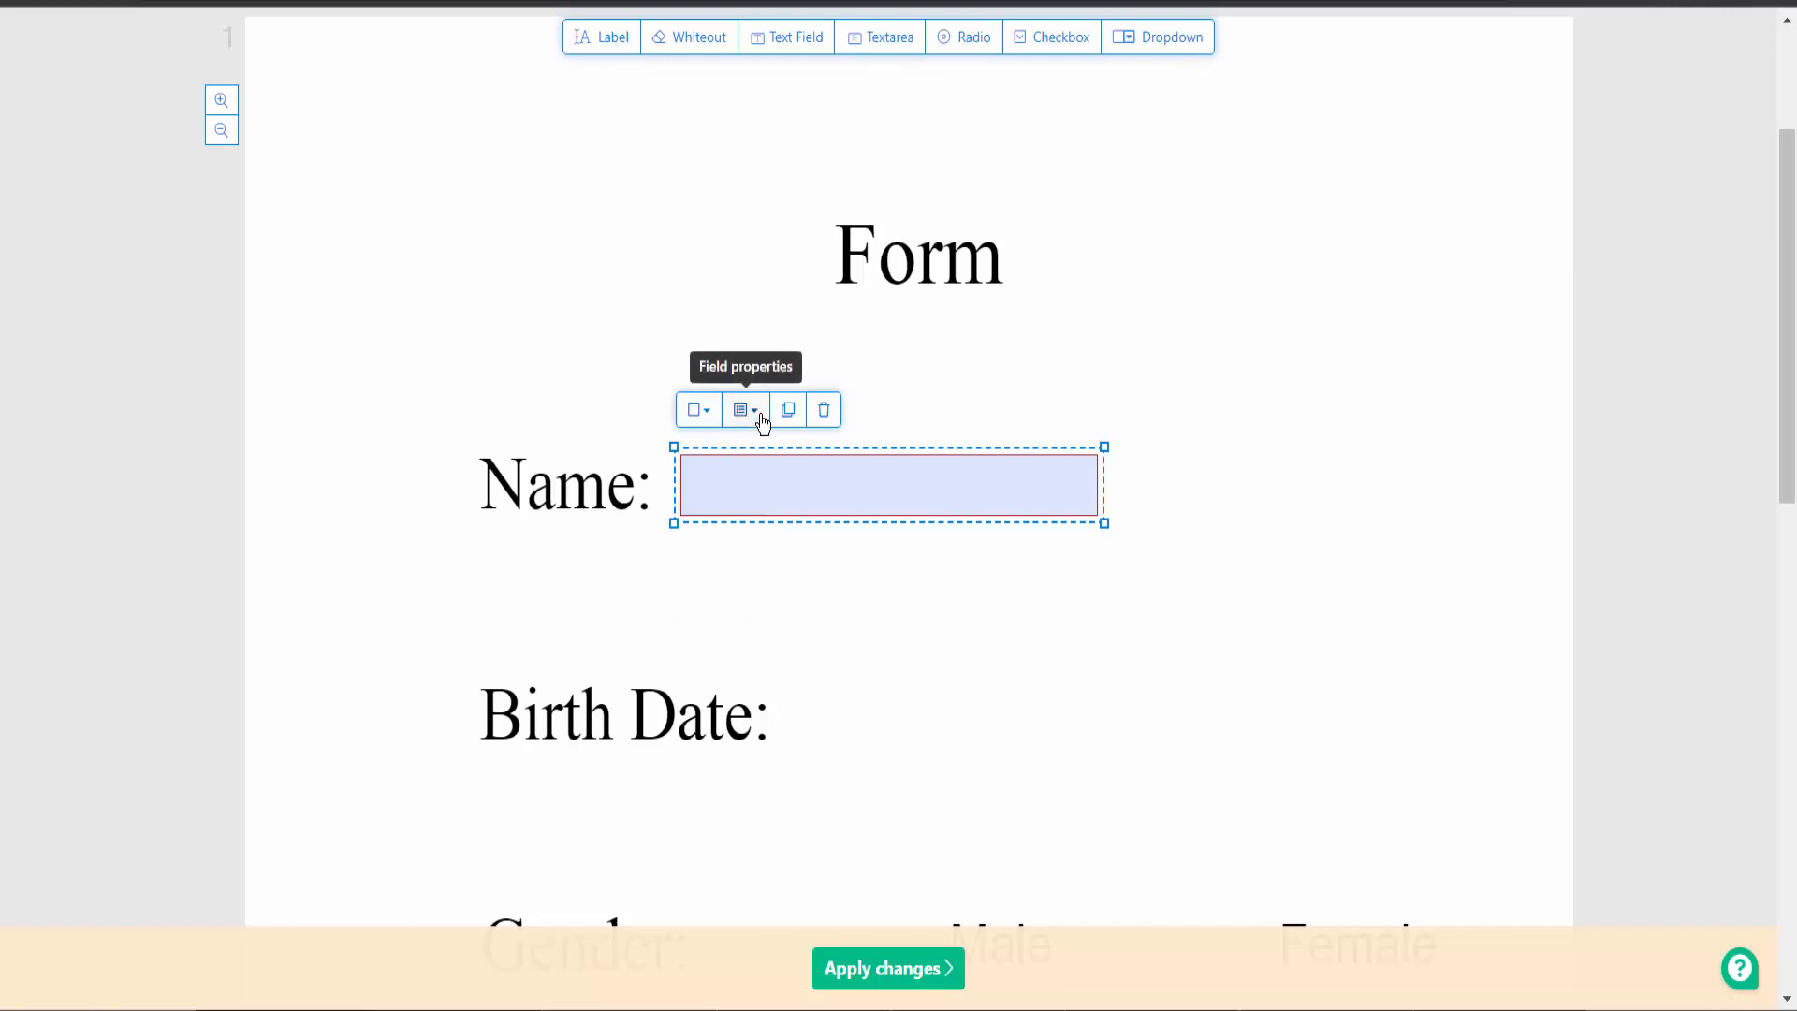
{"action": "left_click", "coordinate": [740, 409]}
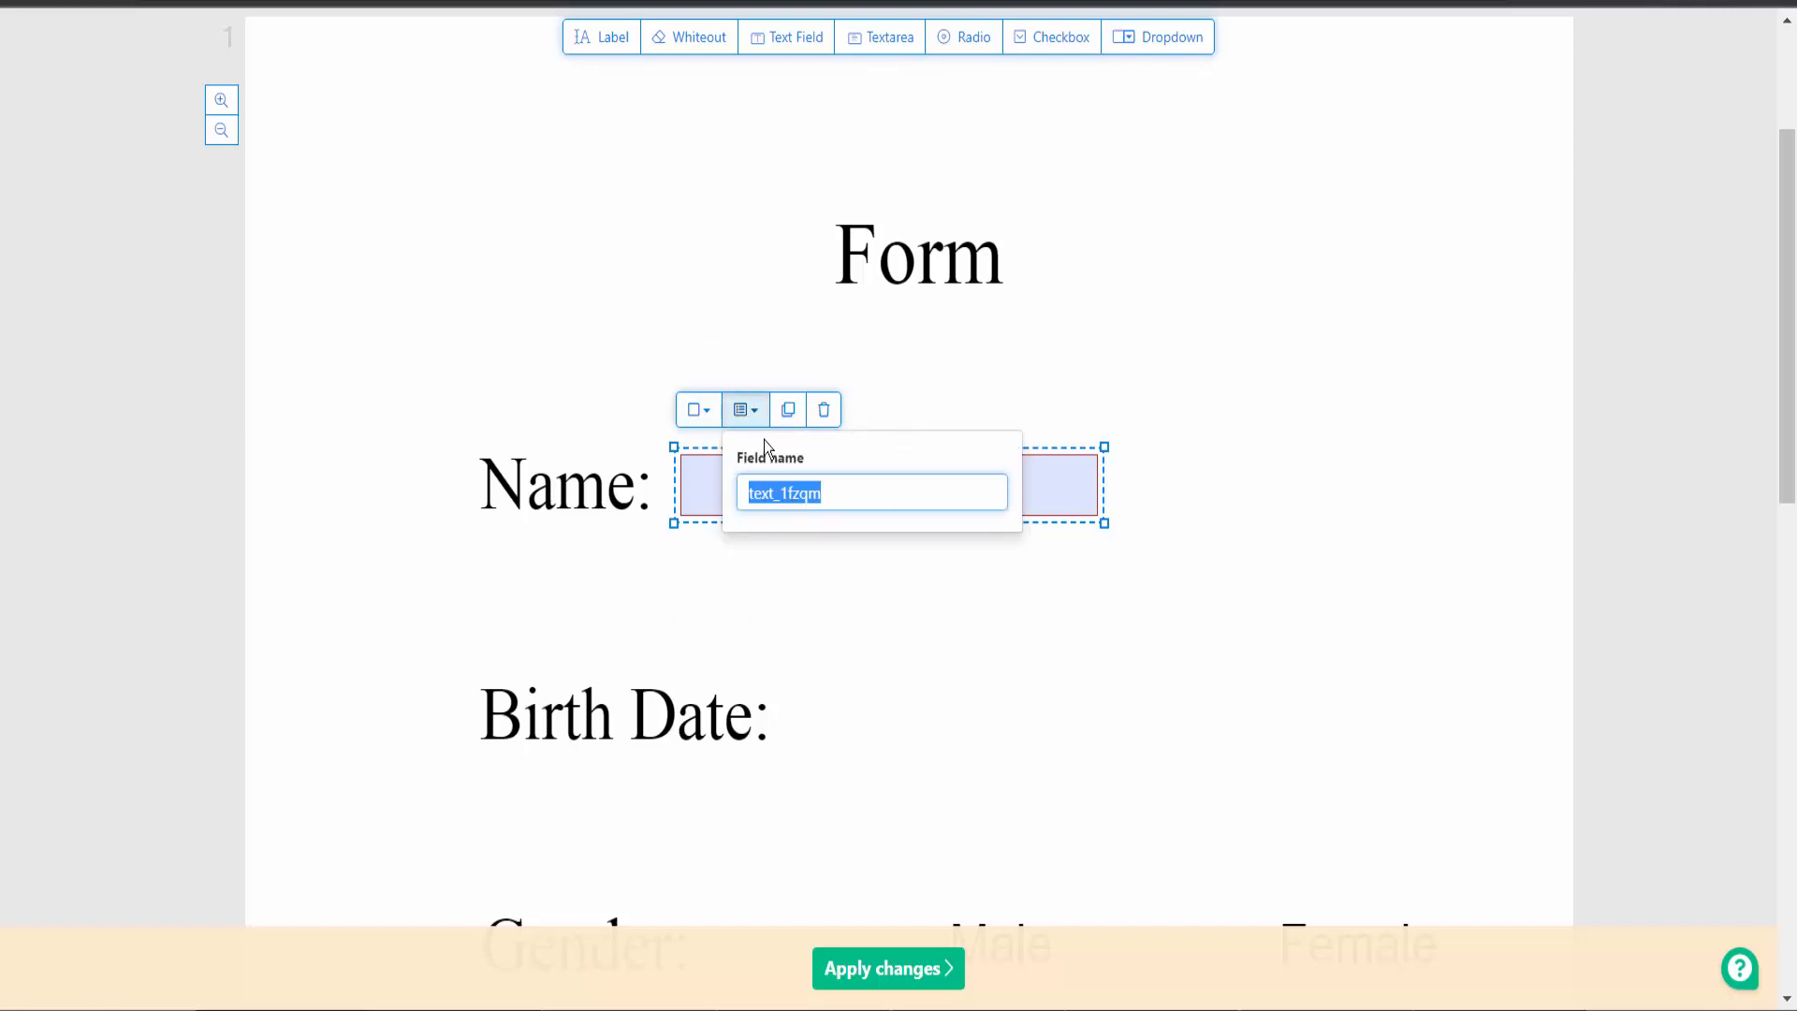
{"action": "left_click", "coordinate": [1327, 485]}
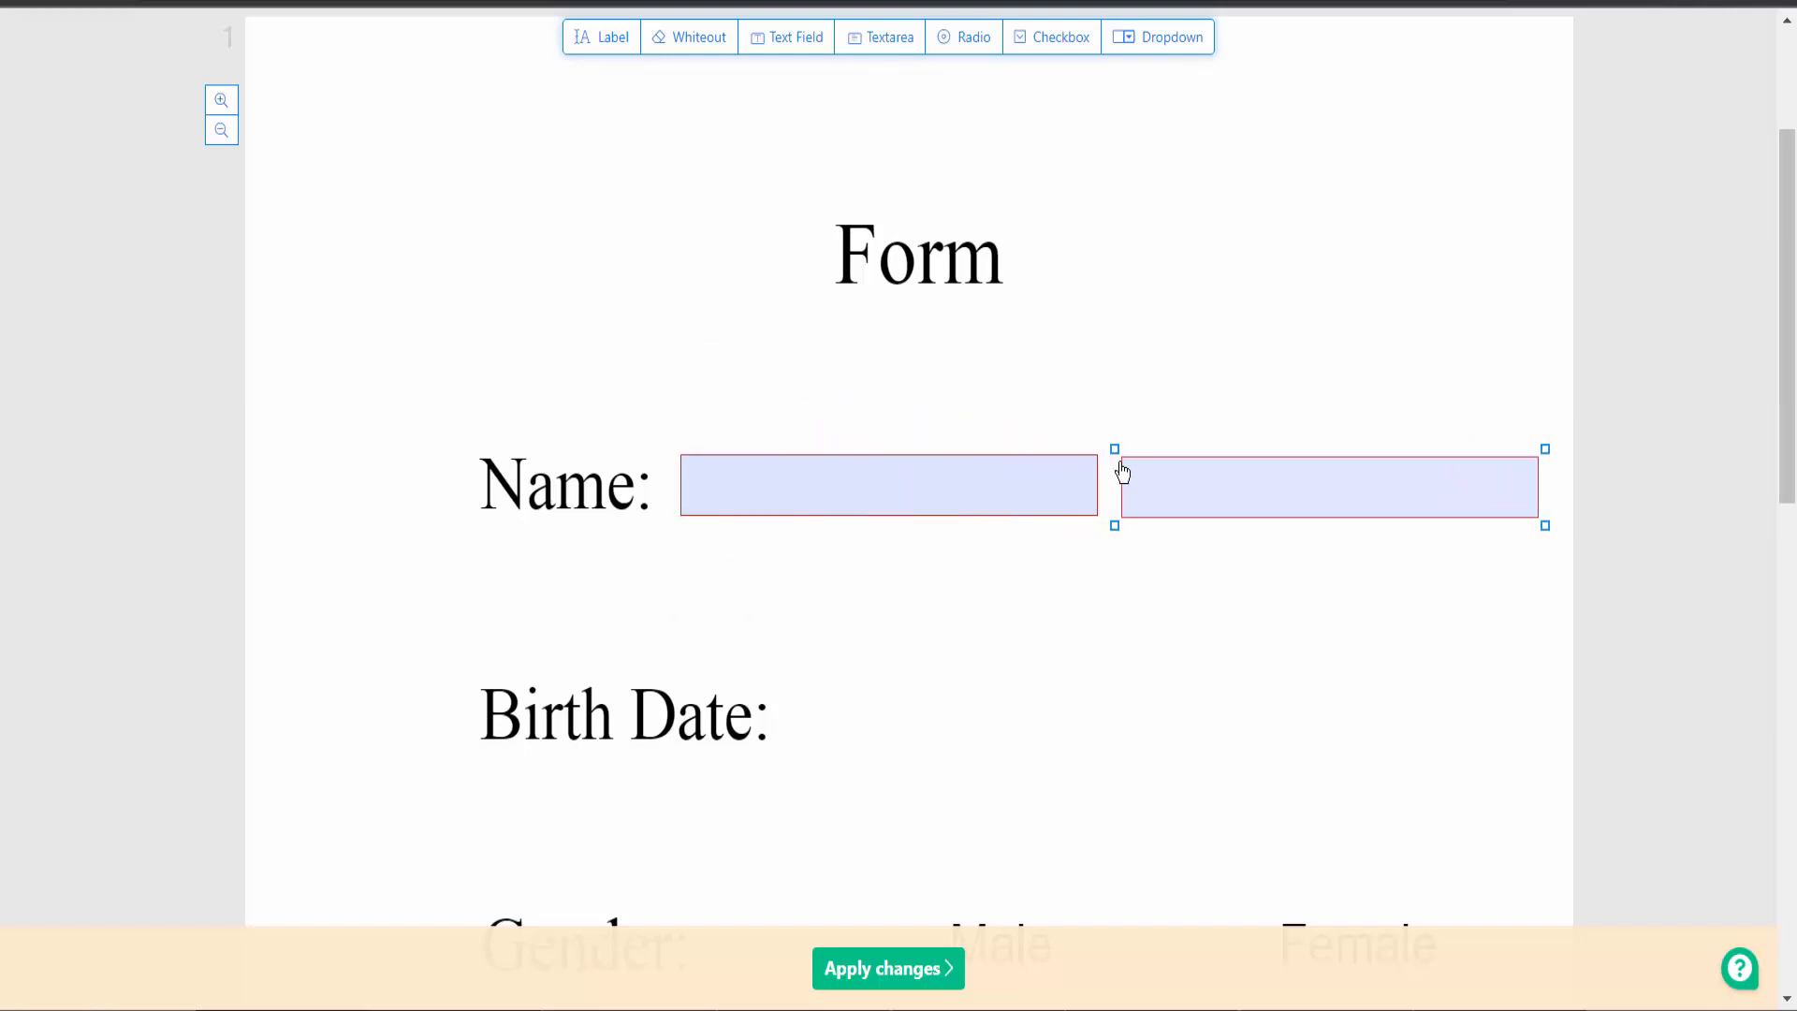
{"action": "left_click_drag", "start_coordinate": [1326, 485], "coordinate": [1017, 725]}
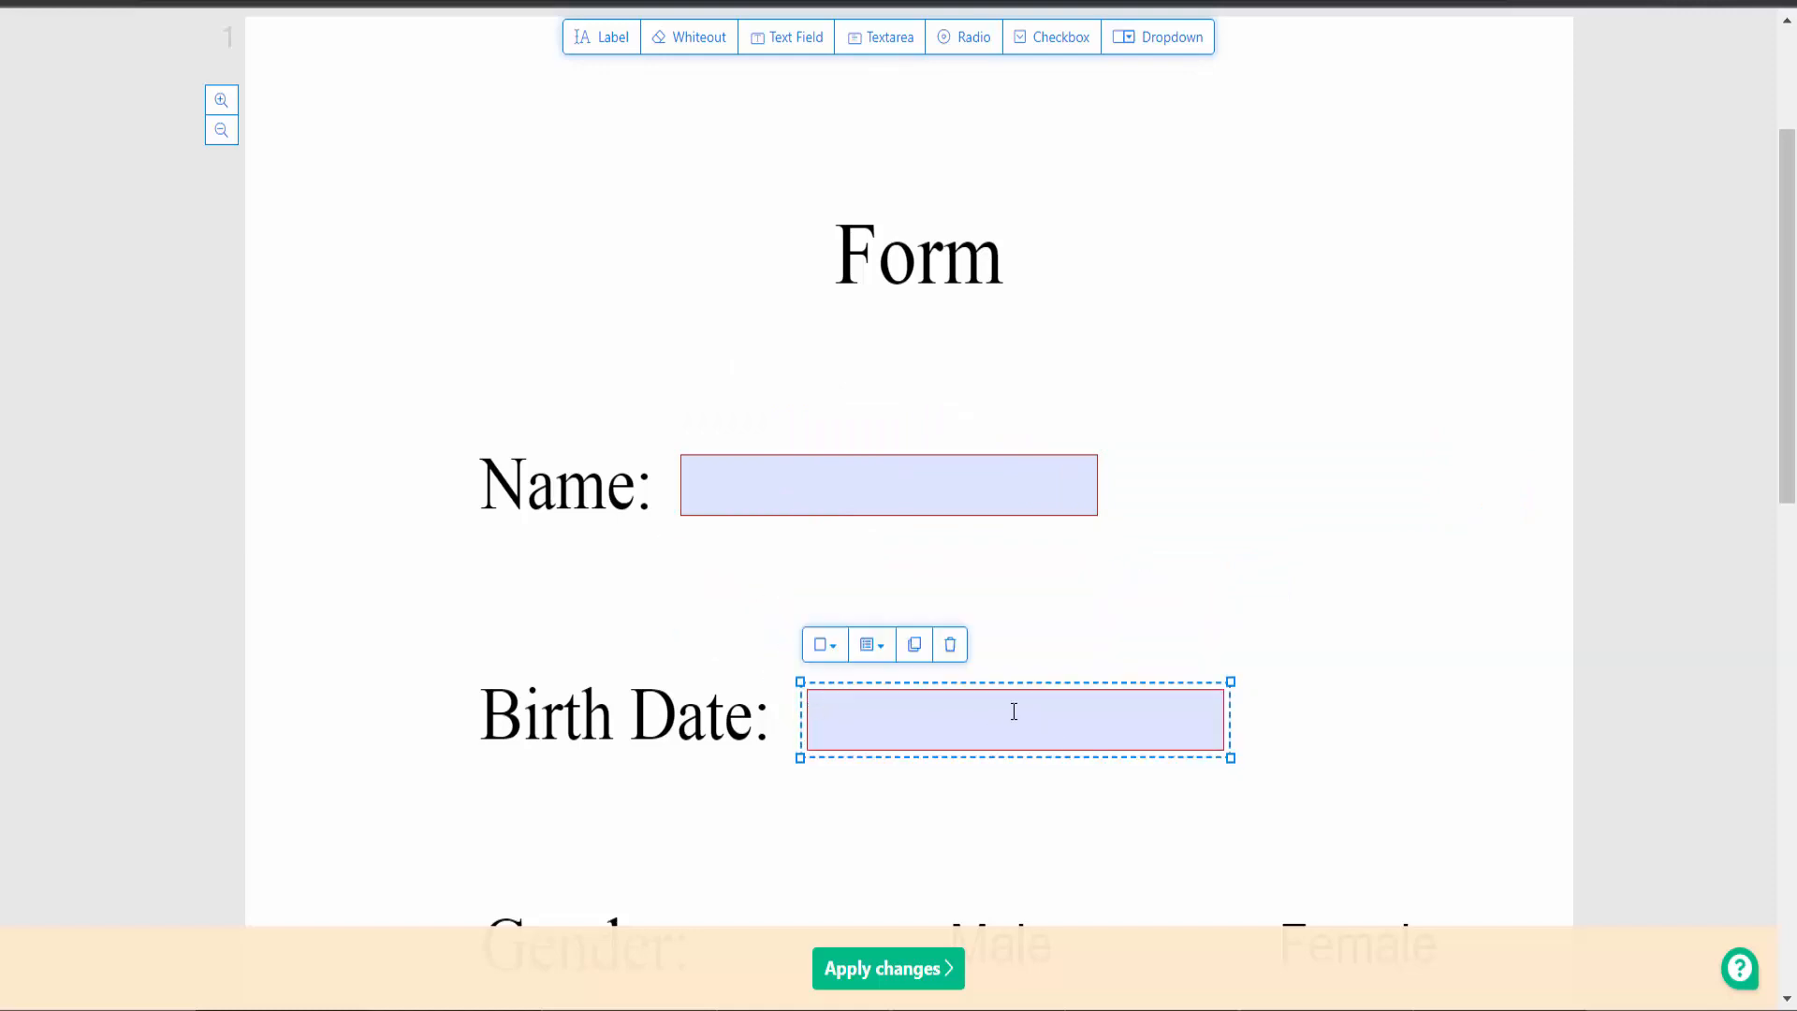
{"action": "left_click", "coordinate": [950, 644]}
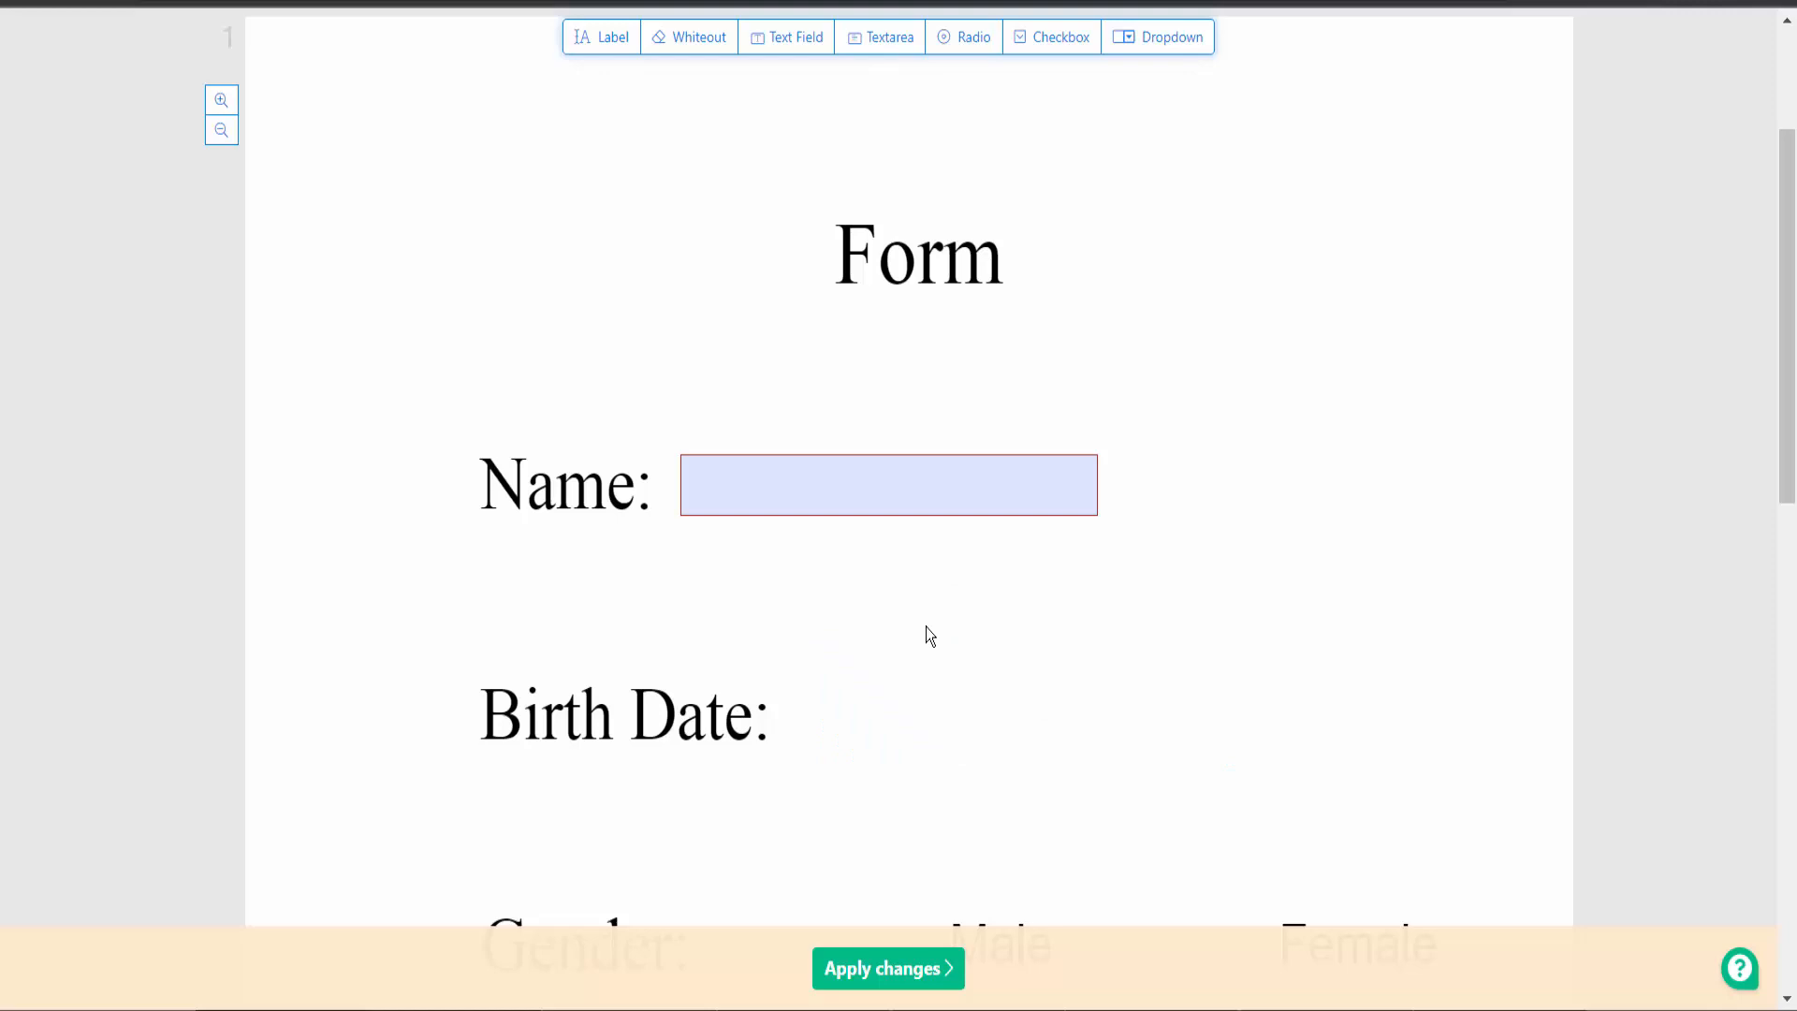
Step: Enter 'type text 01245675' in the Name field and '10/10/2022' in Birth Date
{"action": "left_click", "coordinate": [888, 484]}
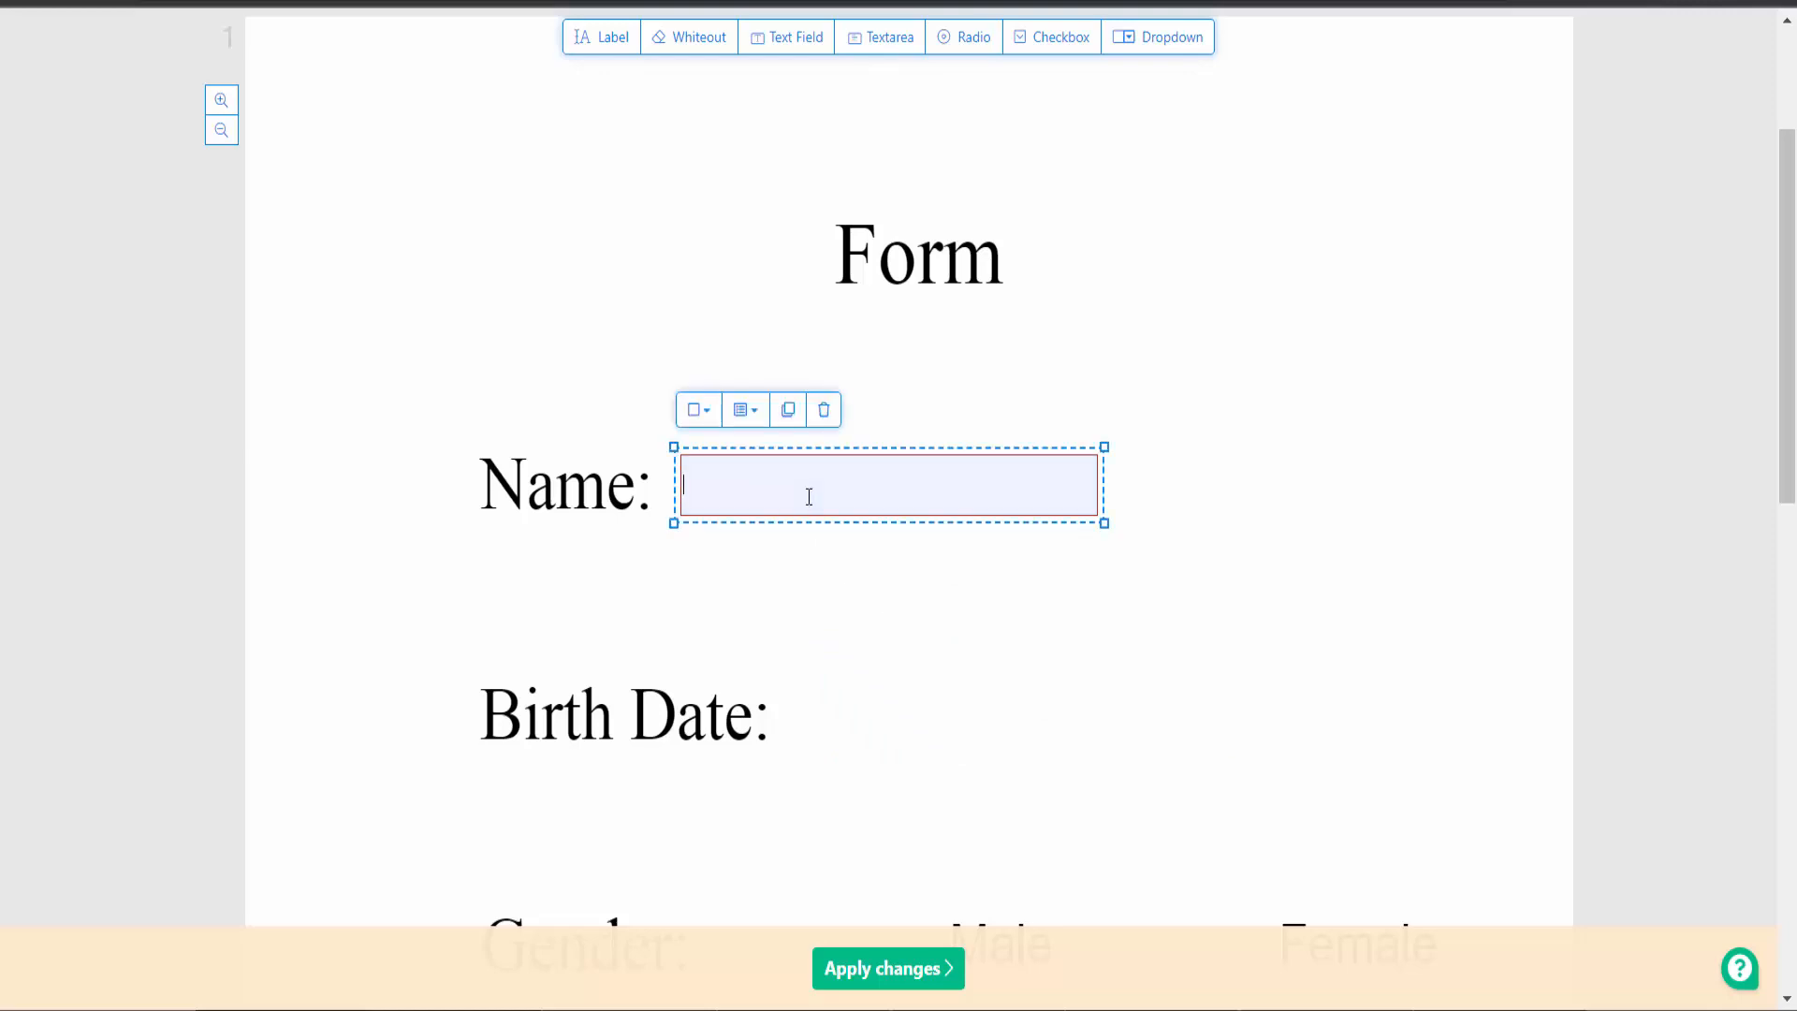
{"action": "type", "text": "type t"}
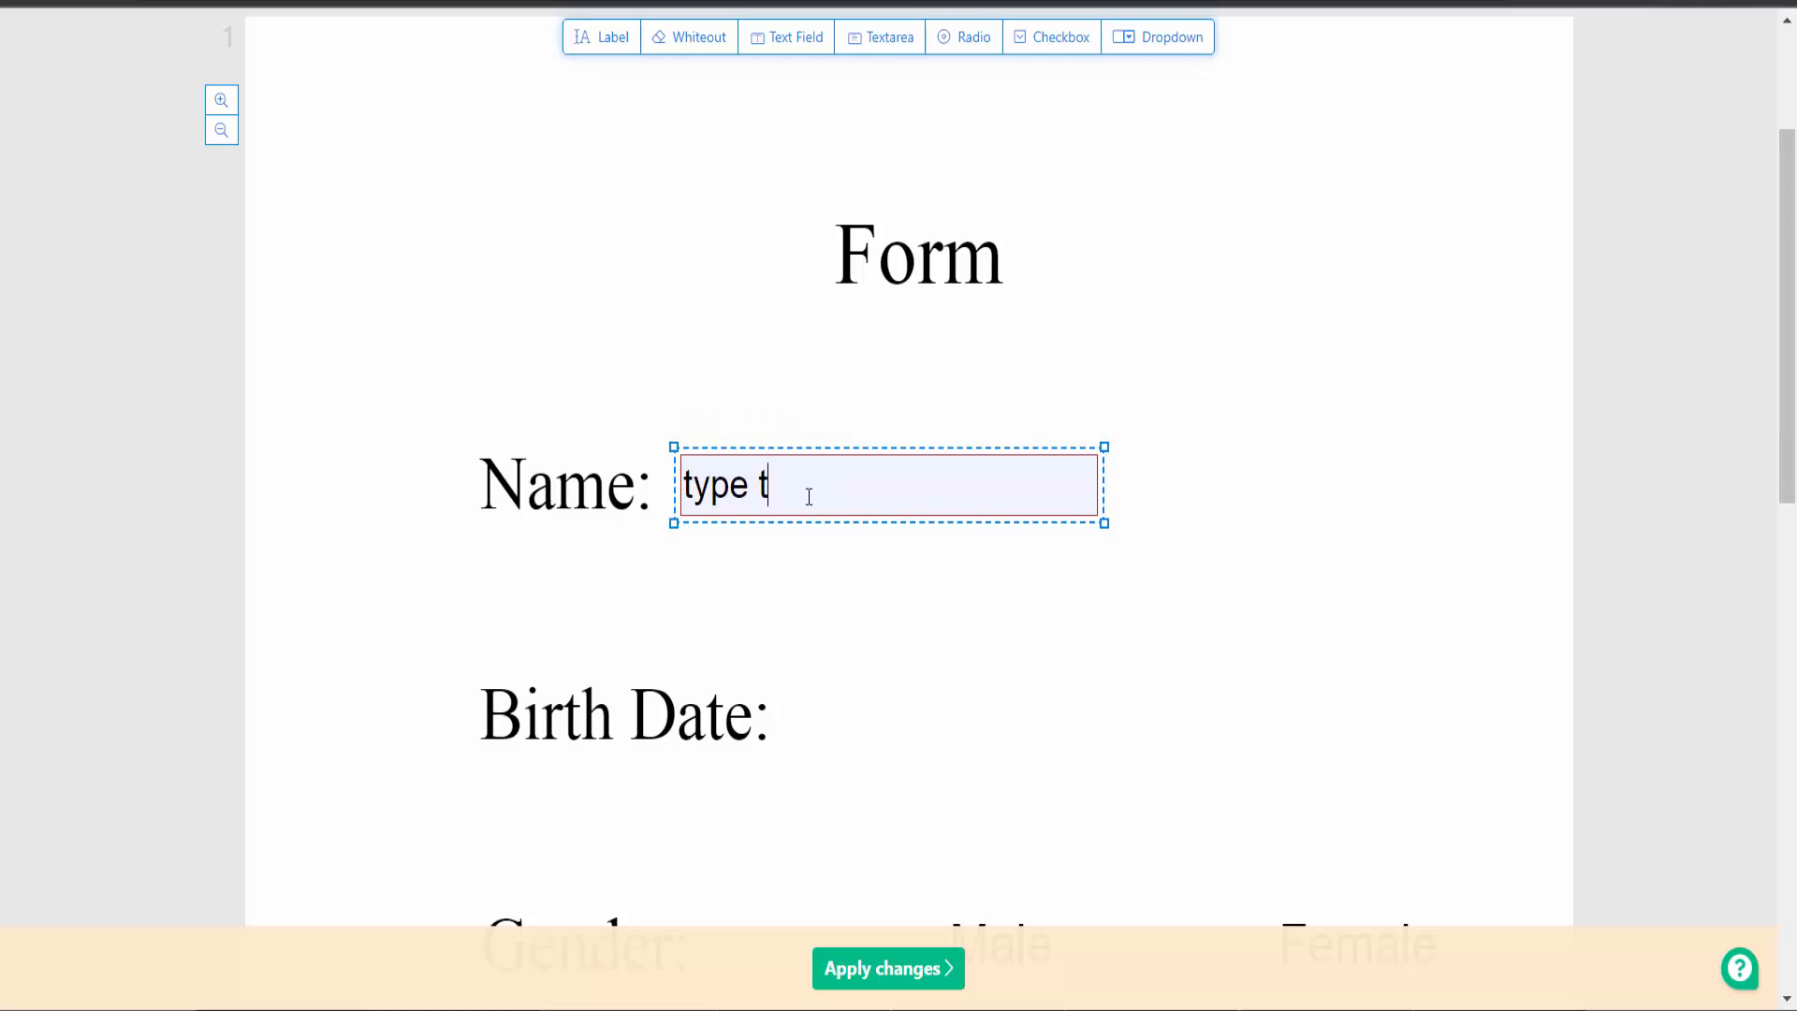
{"action": "type", "text": "ext"}
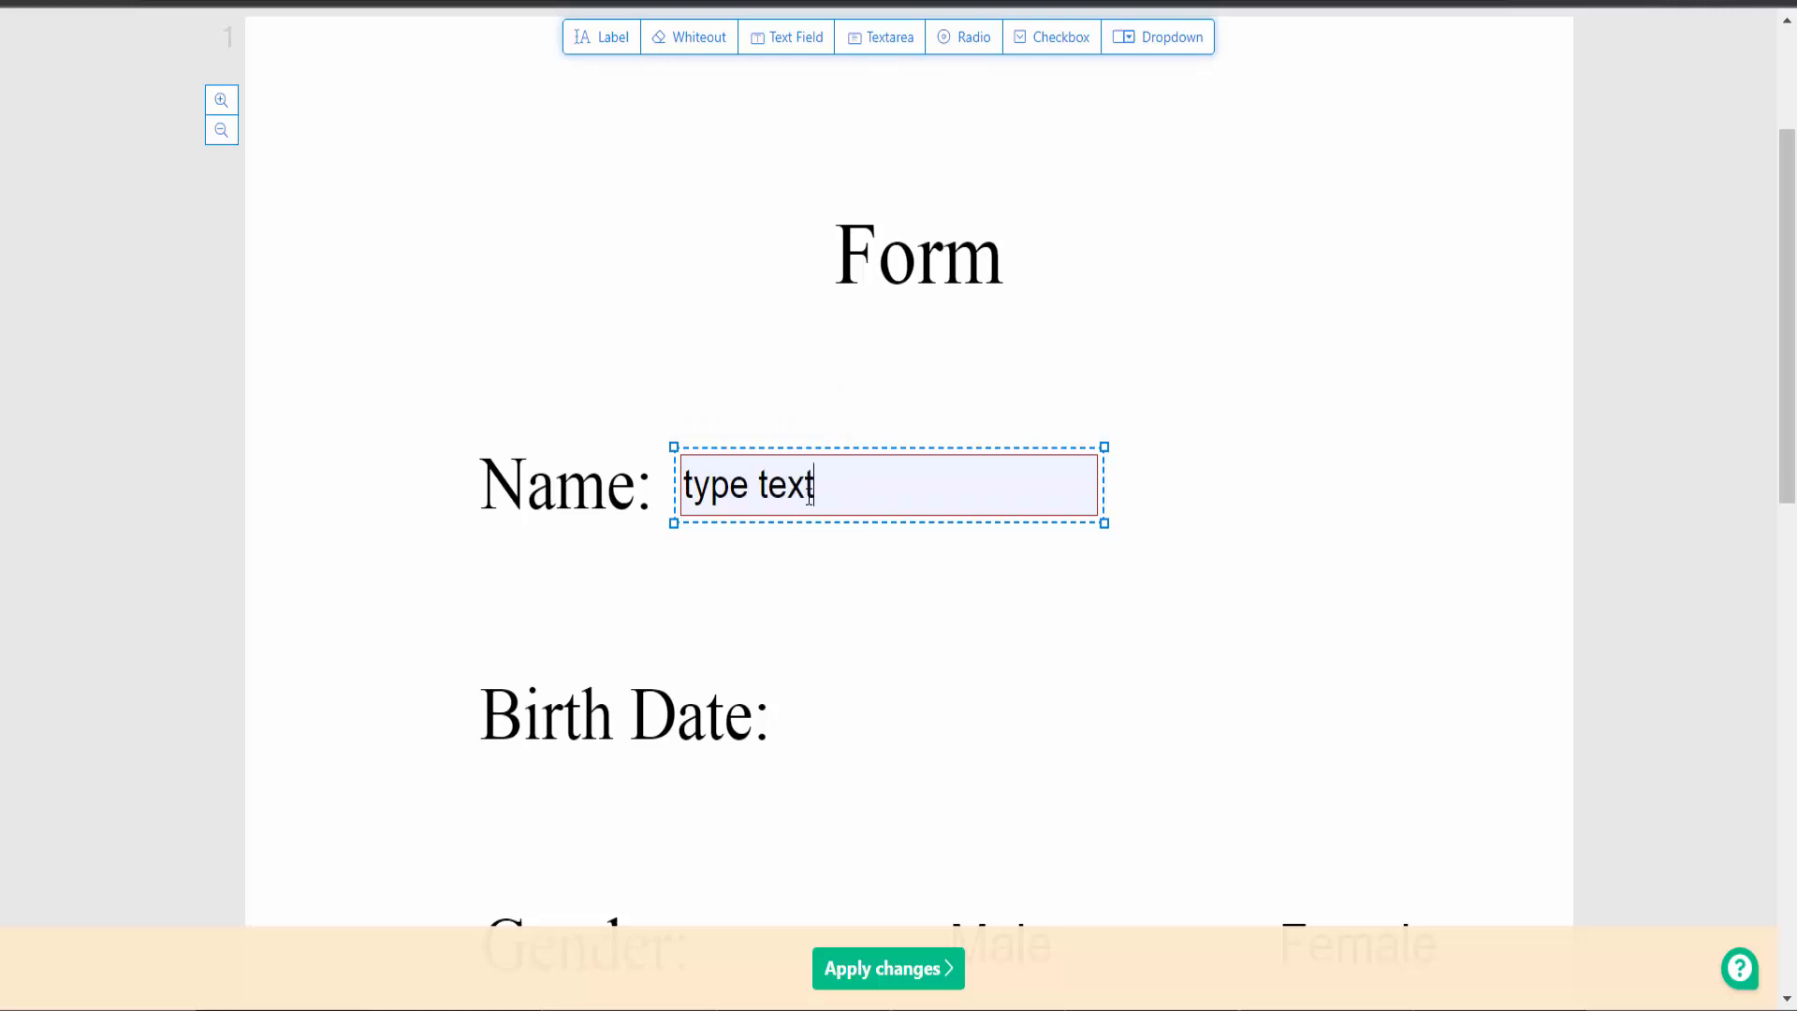
{"action": "type", "text": "0124567"}
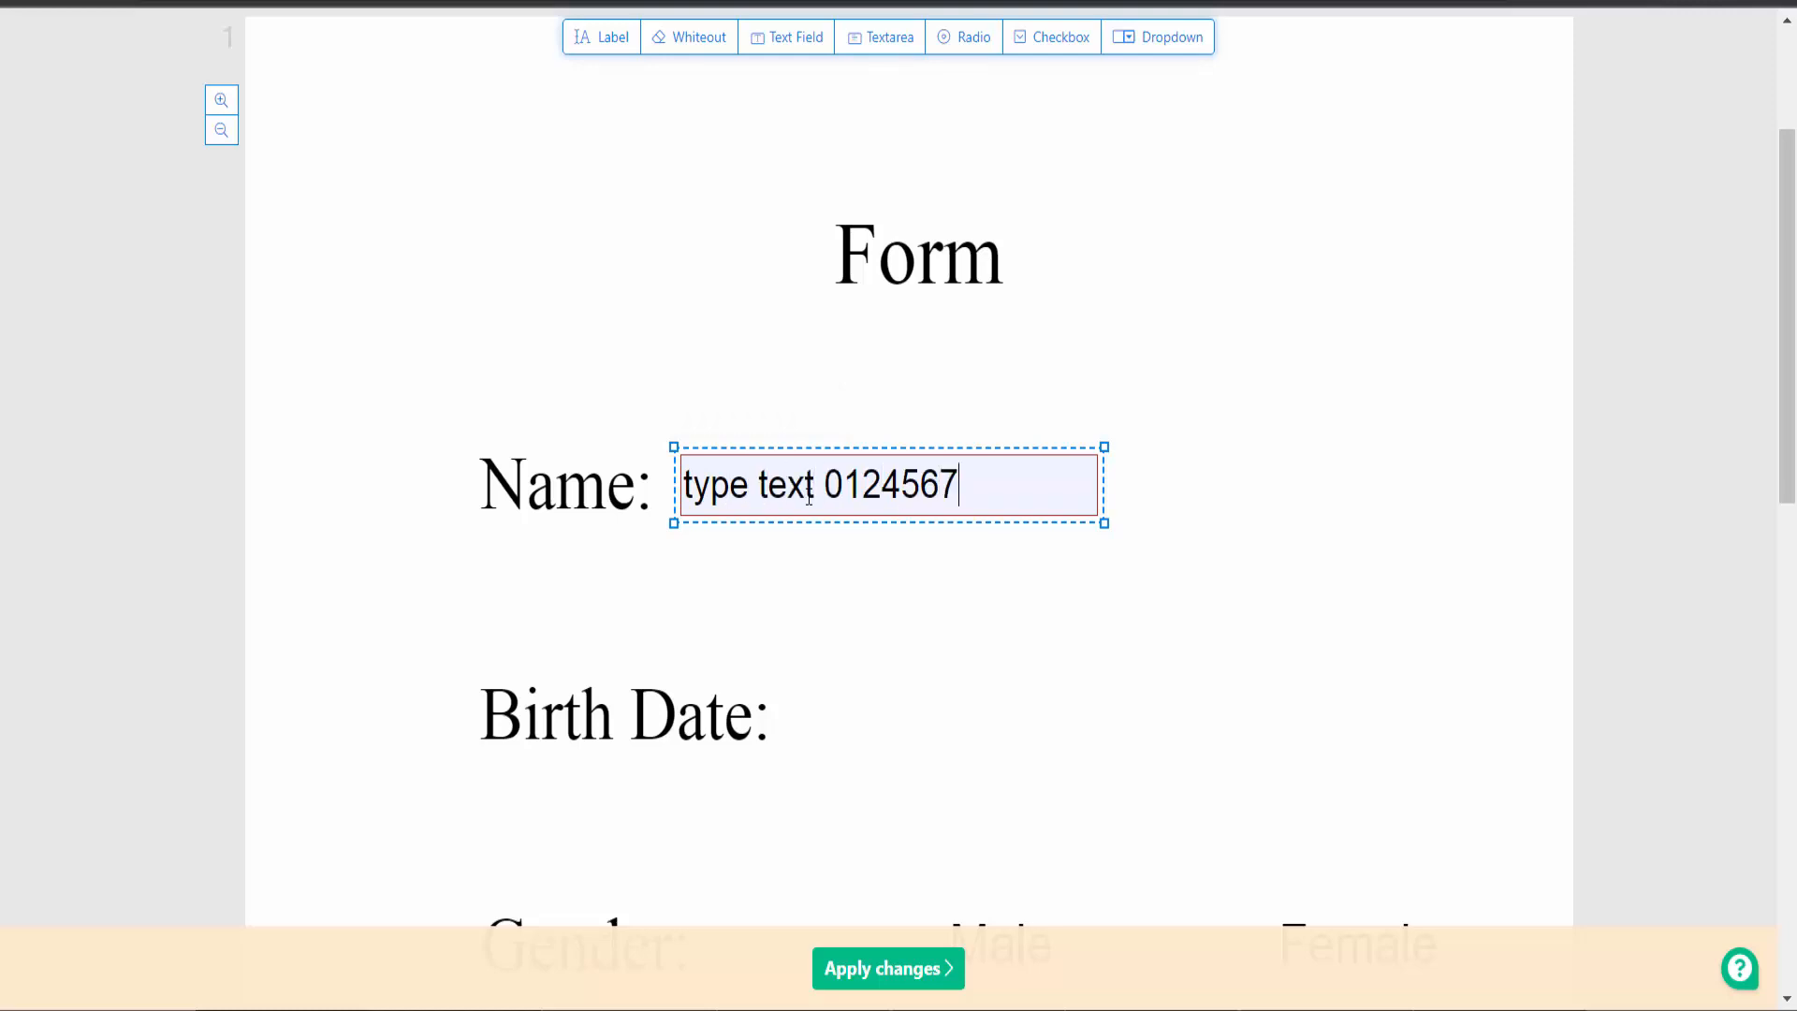
{"action": "type", "text": "5"}
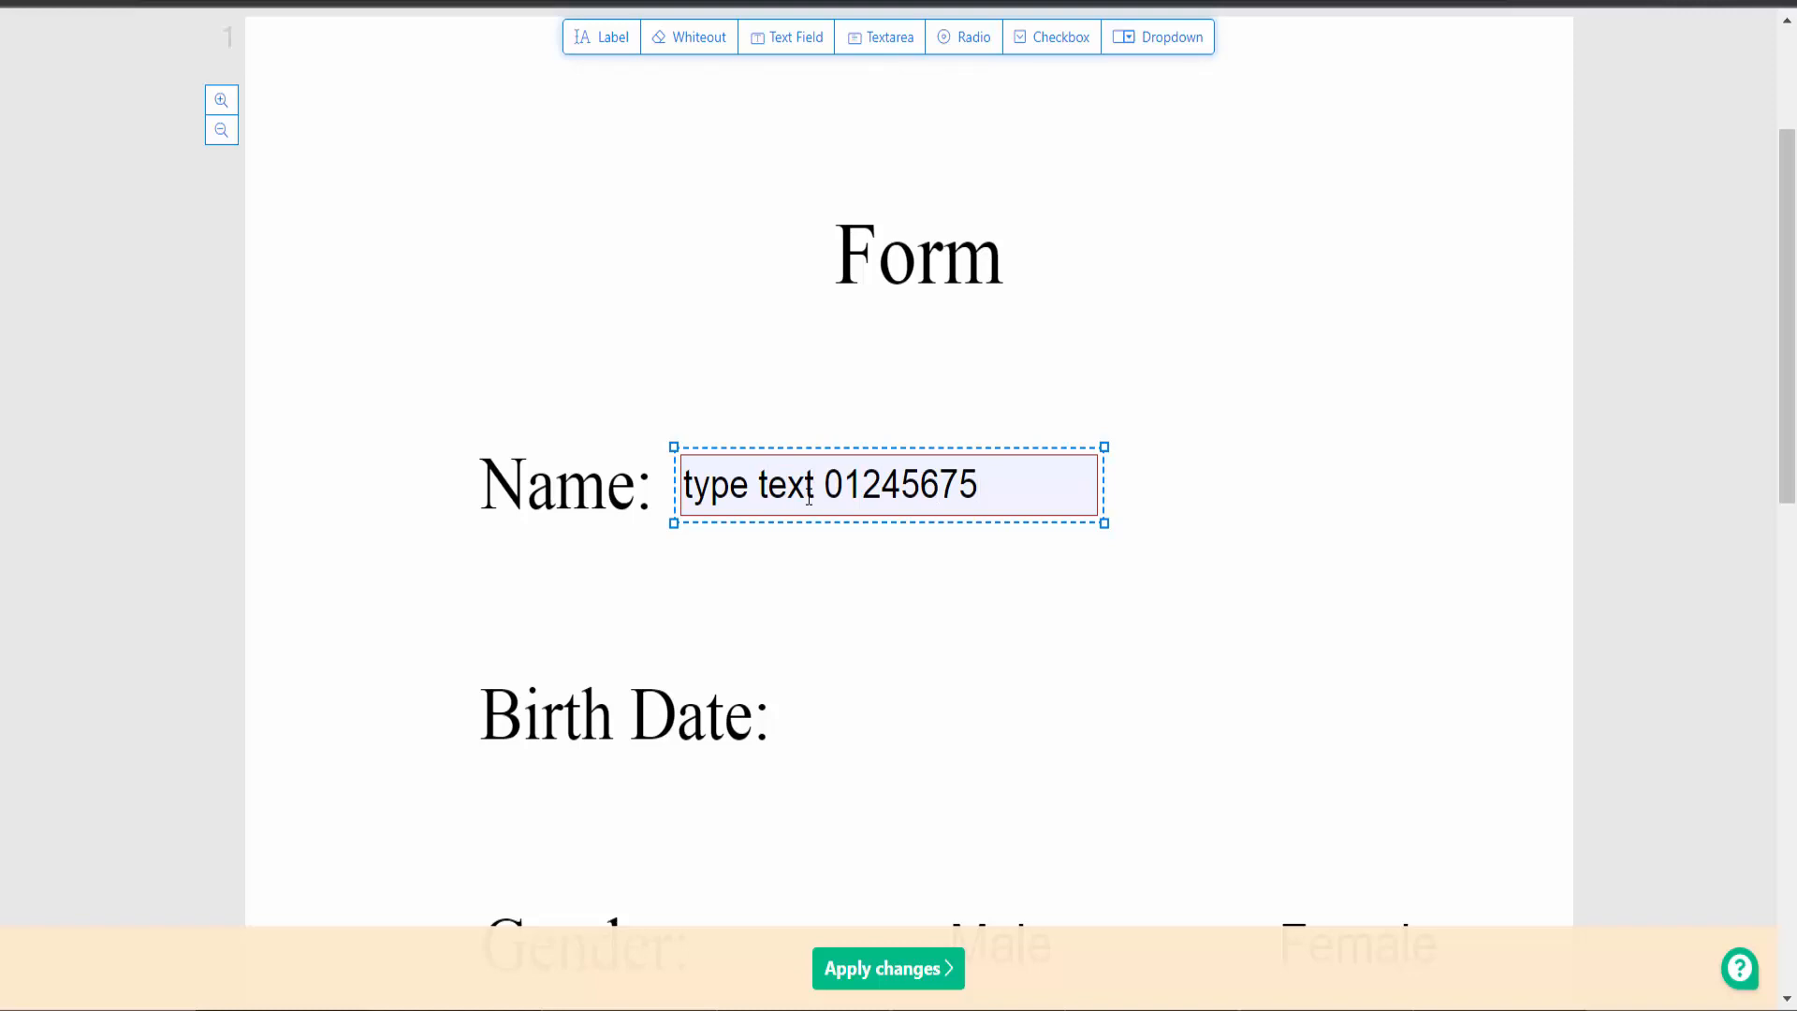
{"action": "mouse_move", "coordinate": [1052, 71]}
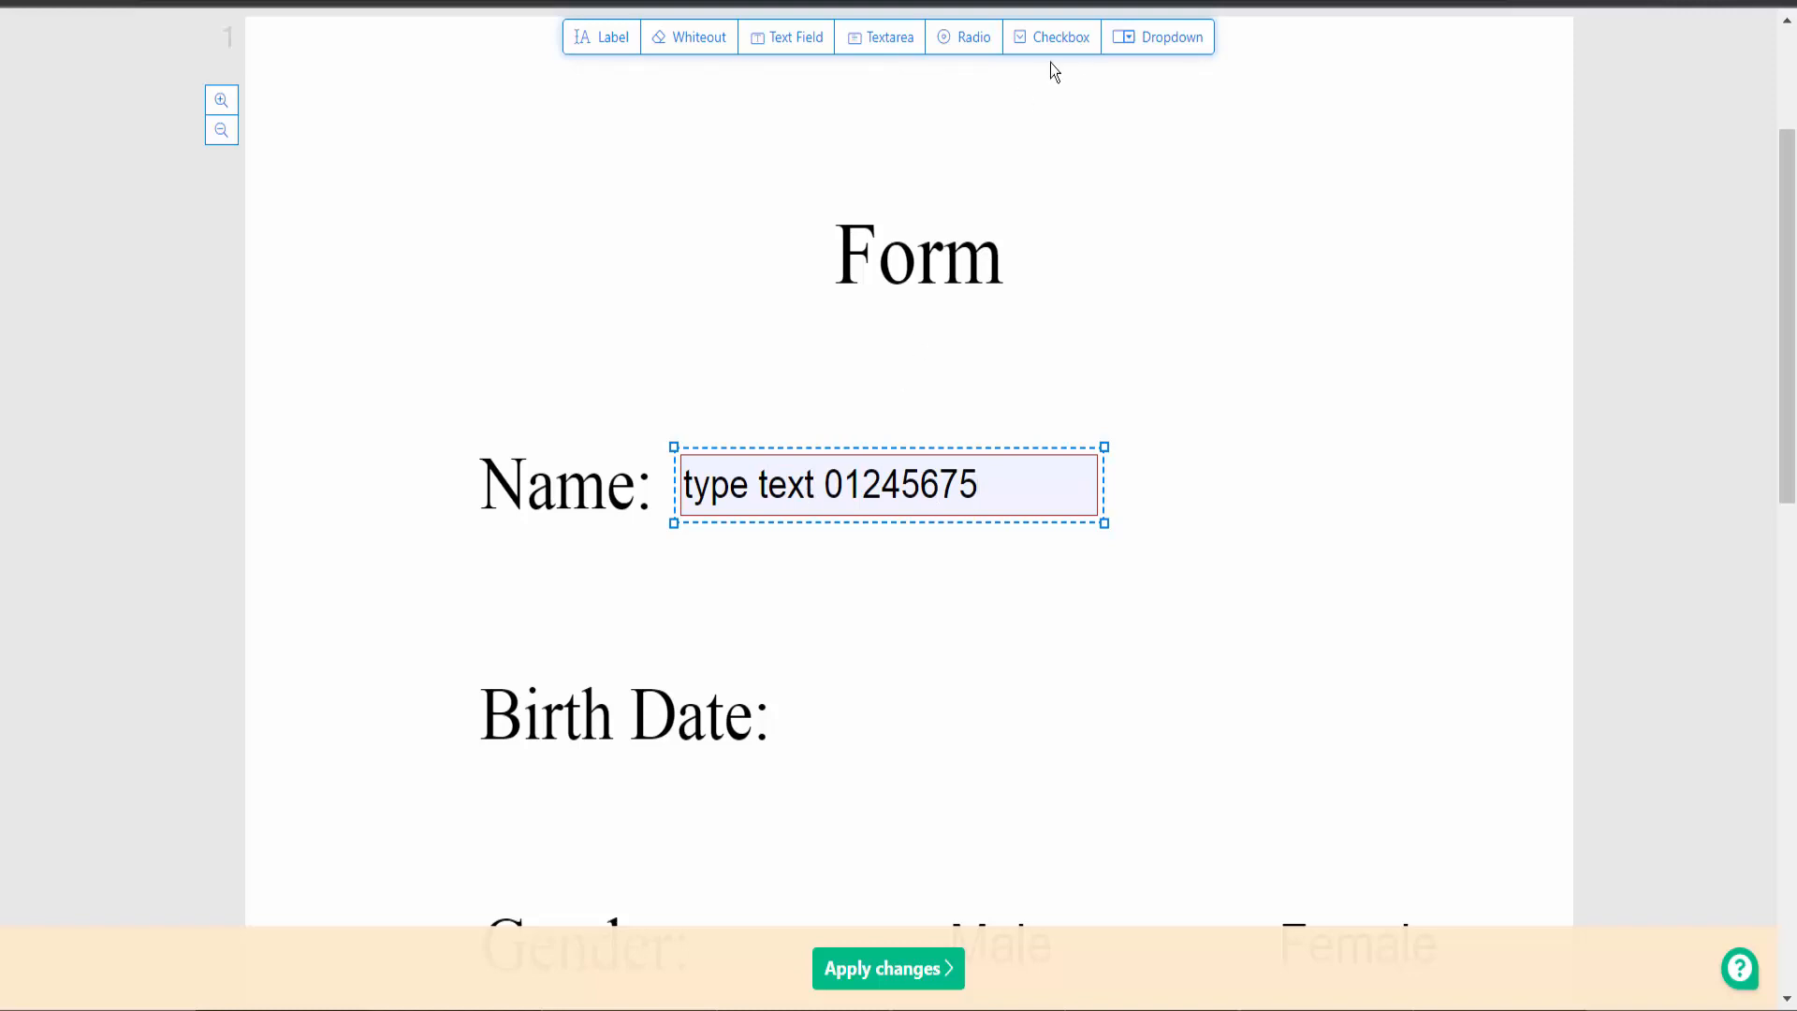
{"action": "left_click", "coordinate": [787, 36]}
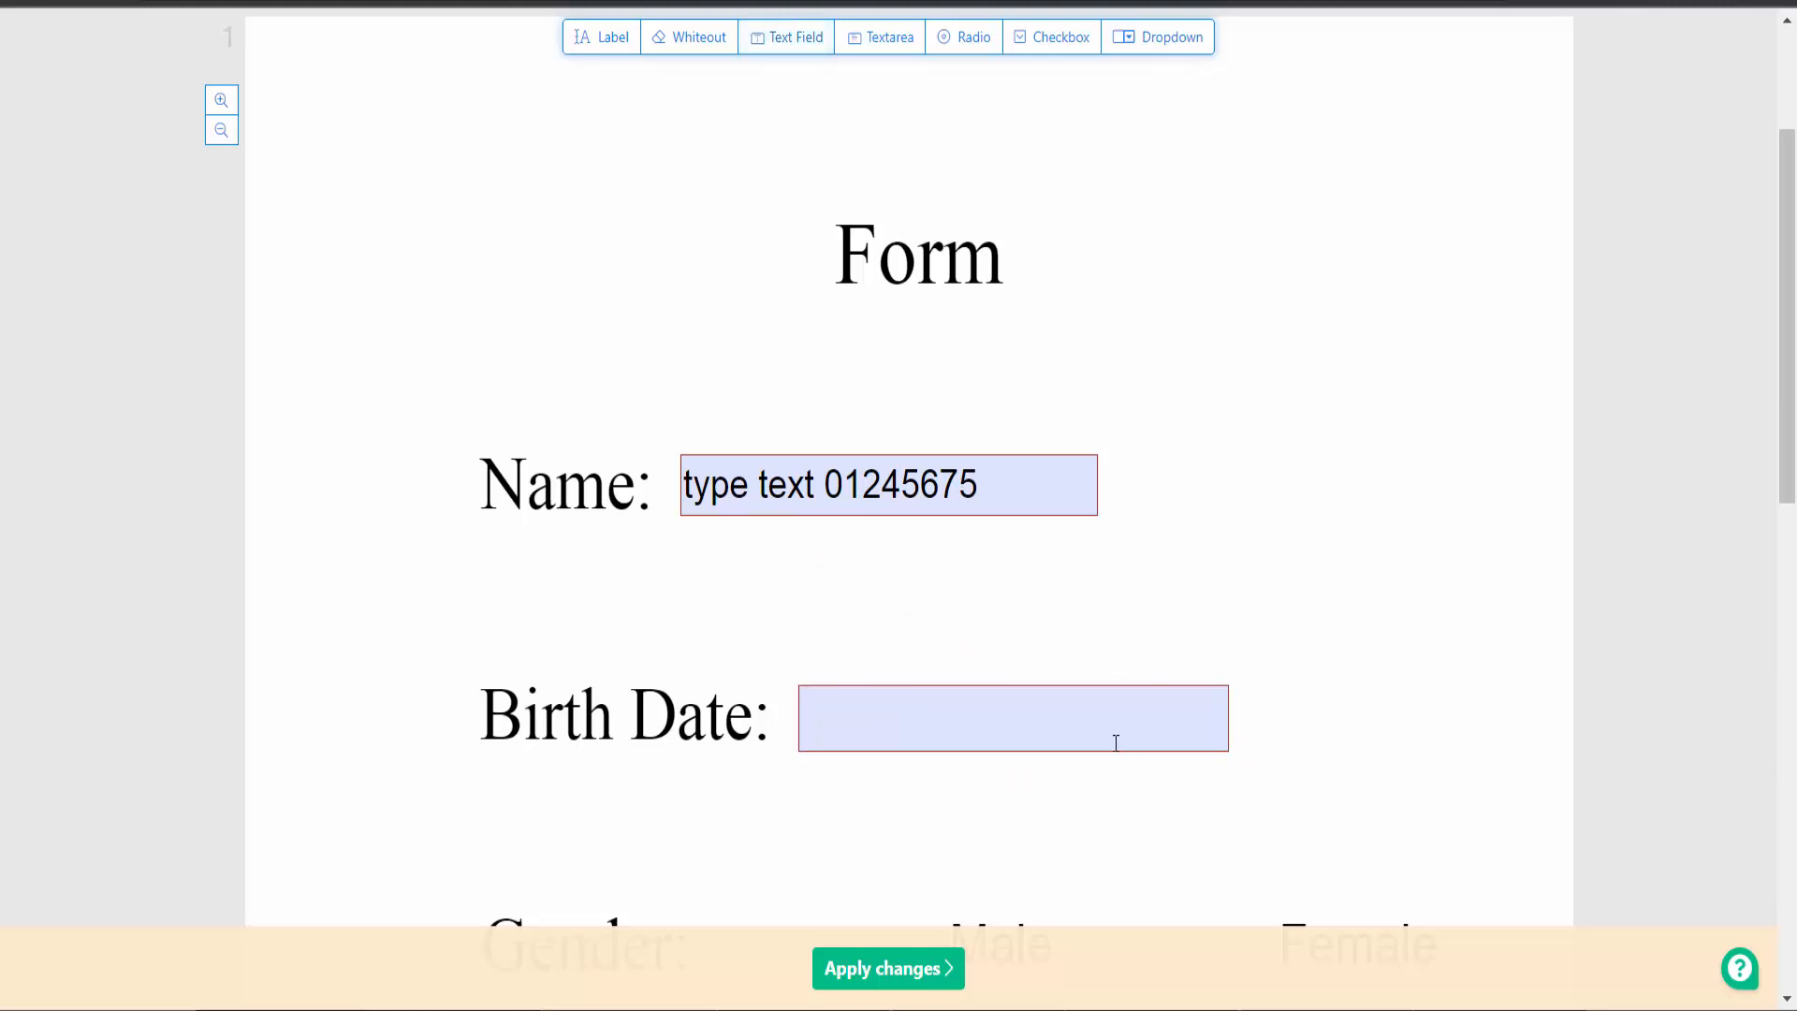
{"action": "type", "text": "10/10/2022"}
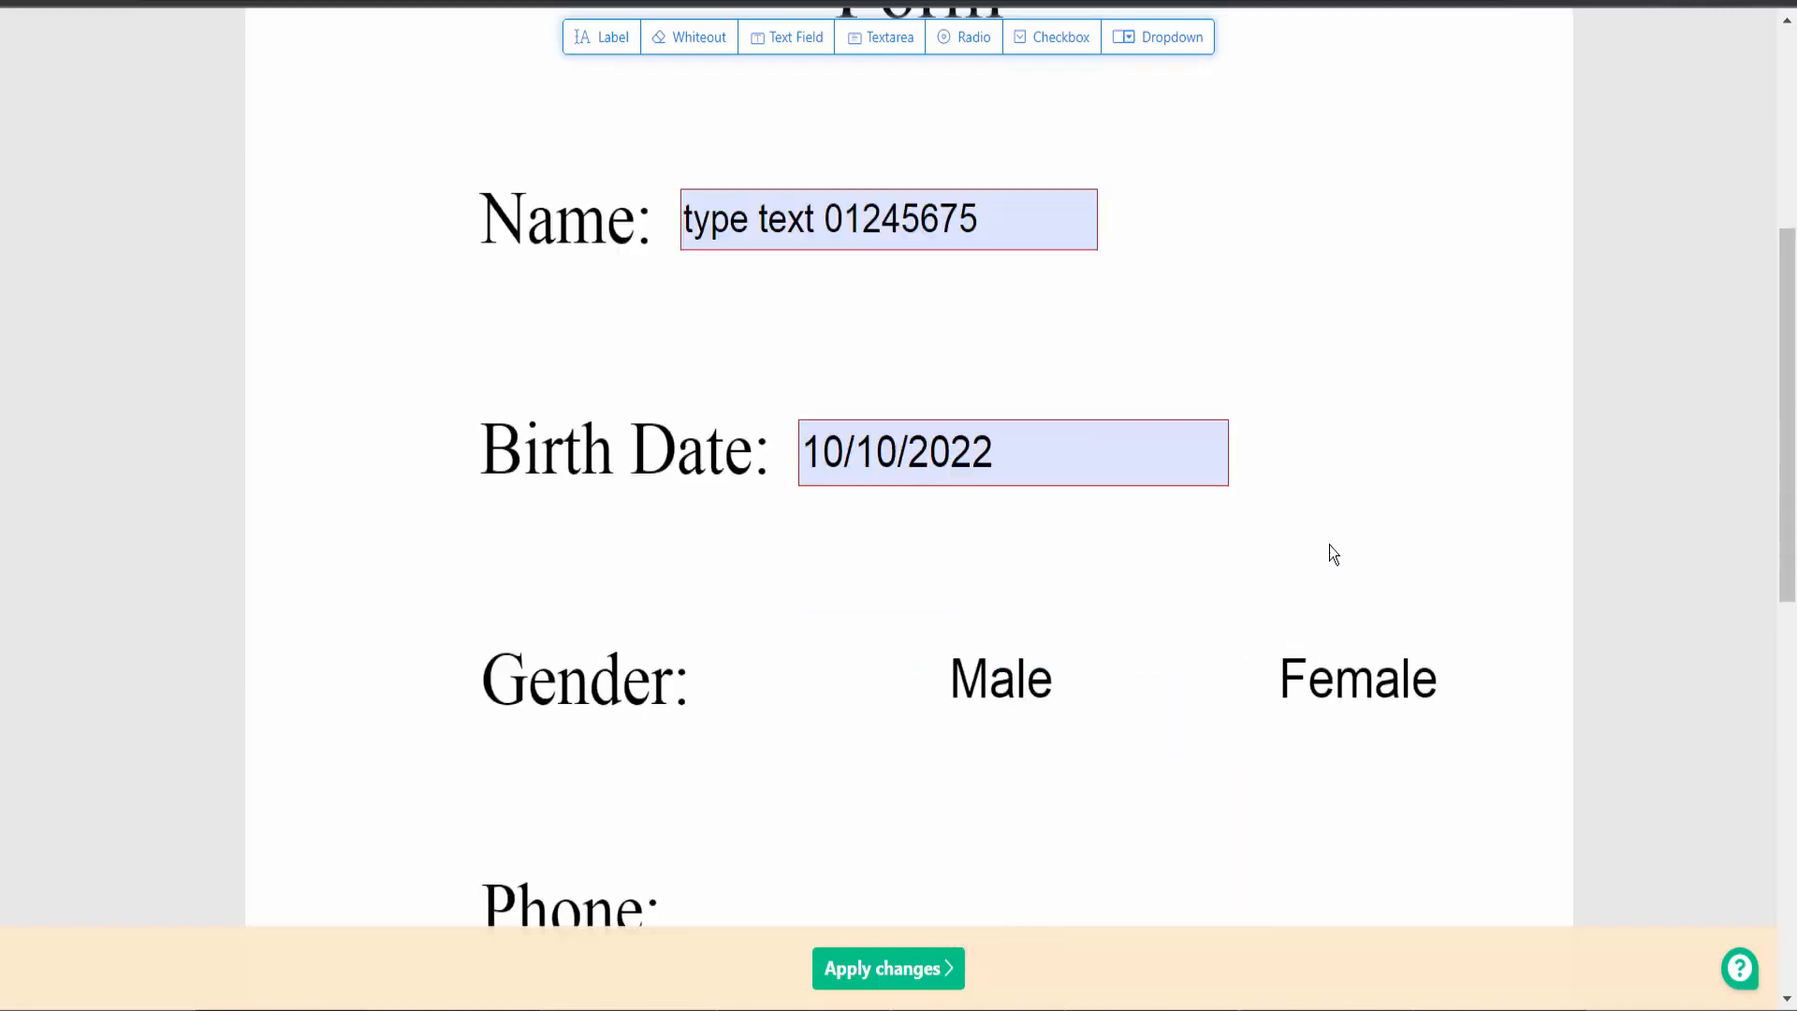
Step: Apply the form changes and download the finished PDF
{"action": "scroll", "scroll_direction": "down", "scroll_amount": 3}
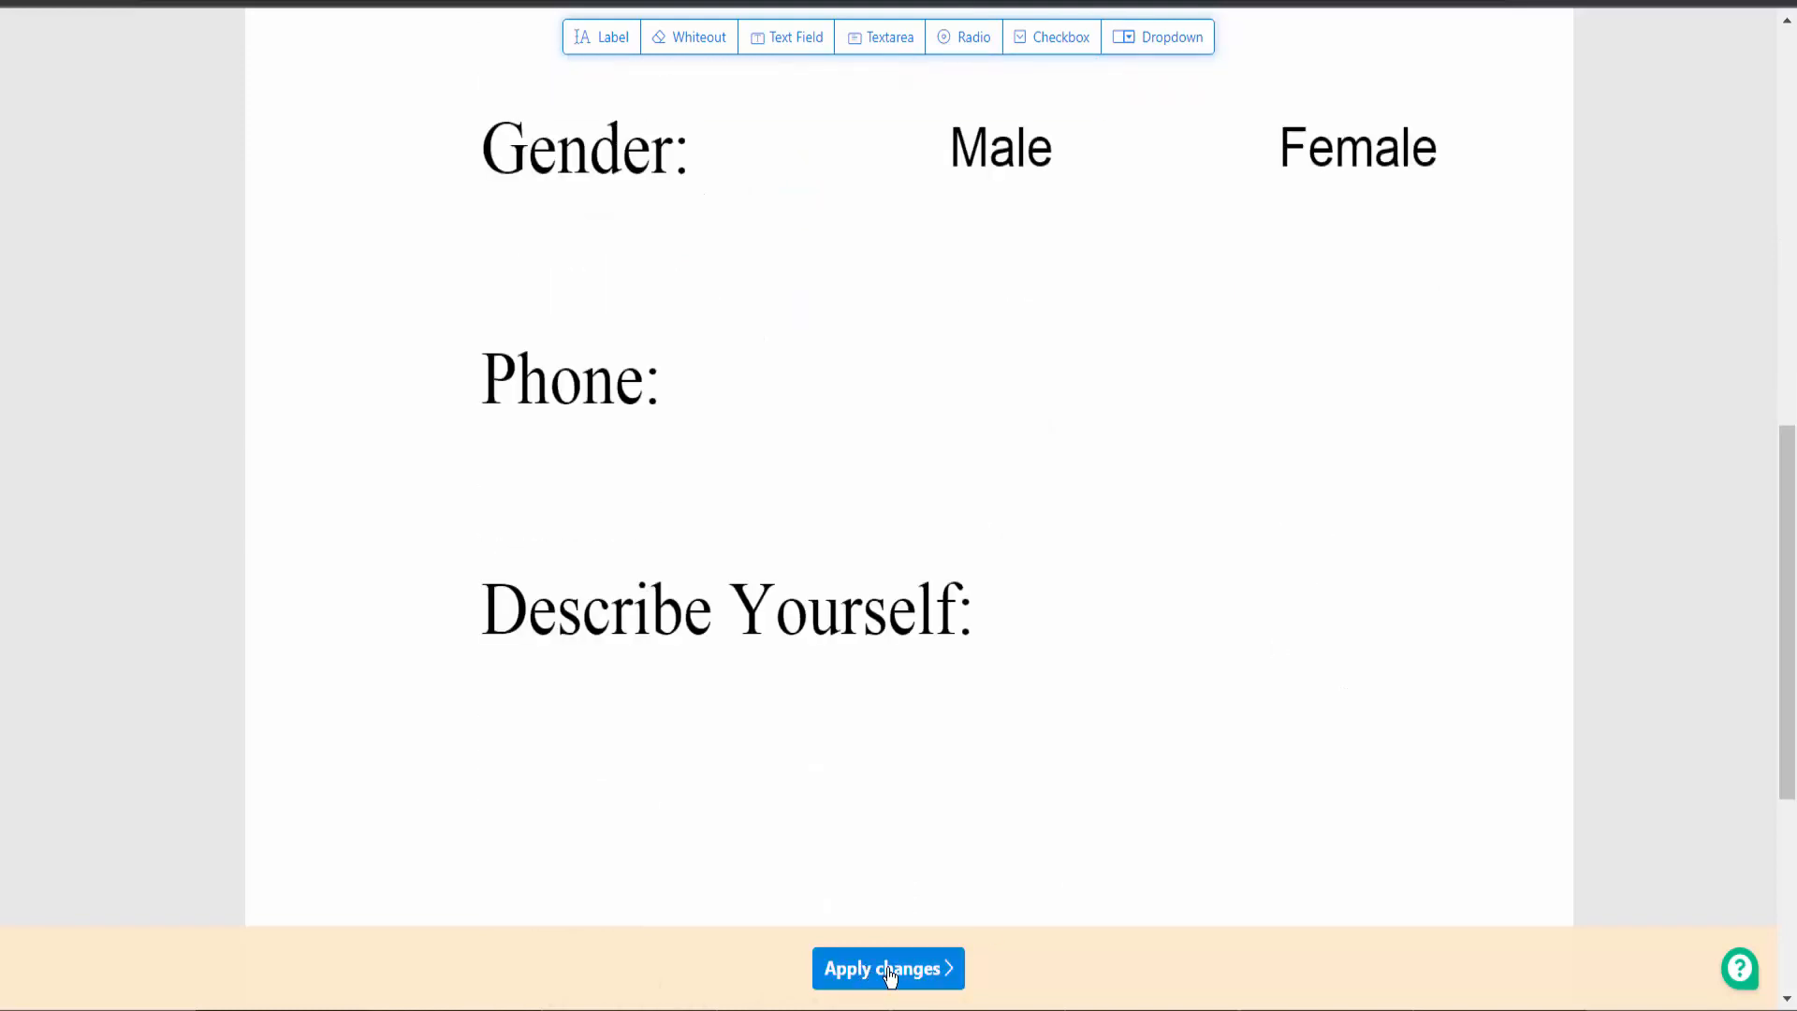
{"action": "left_click", "coordinate": [888, 969]}
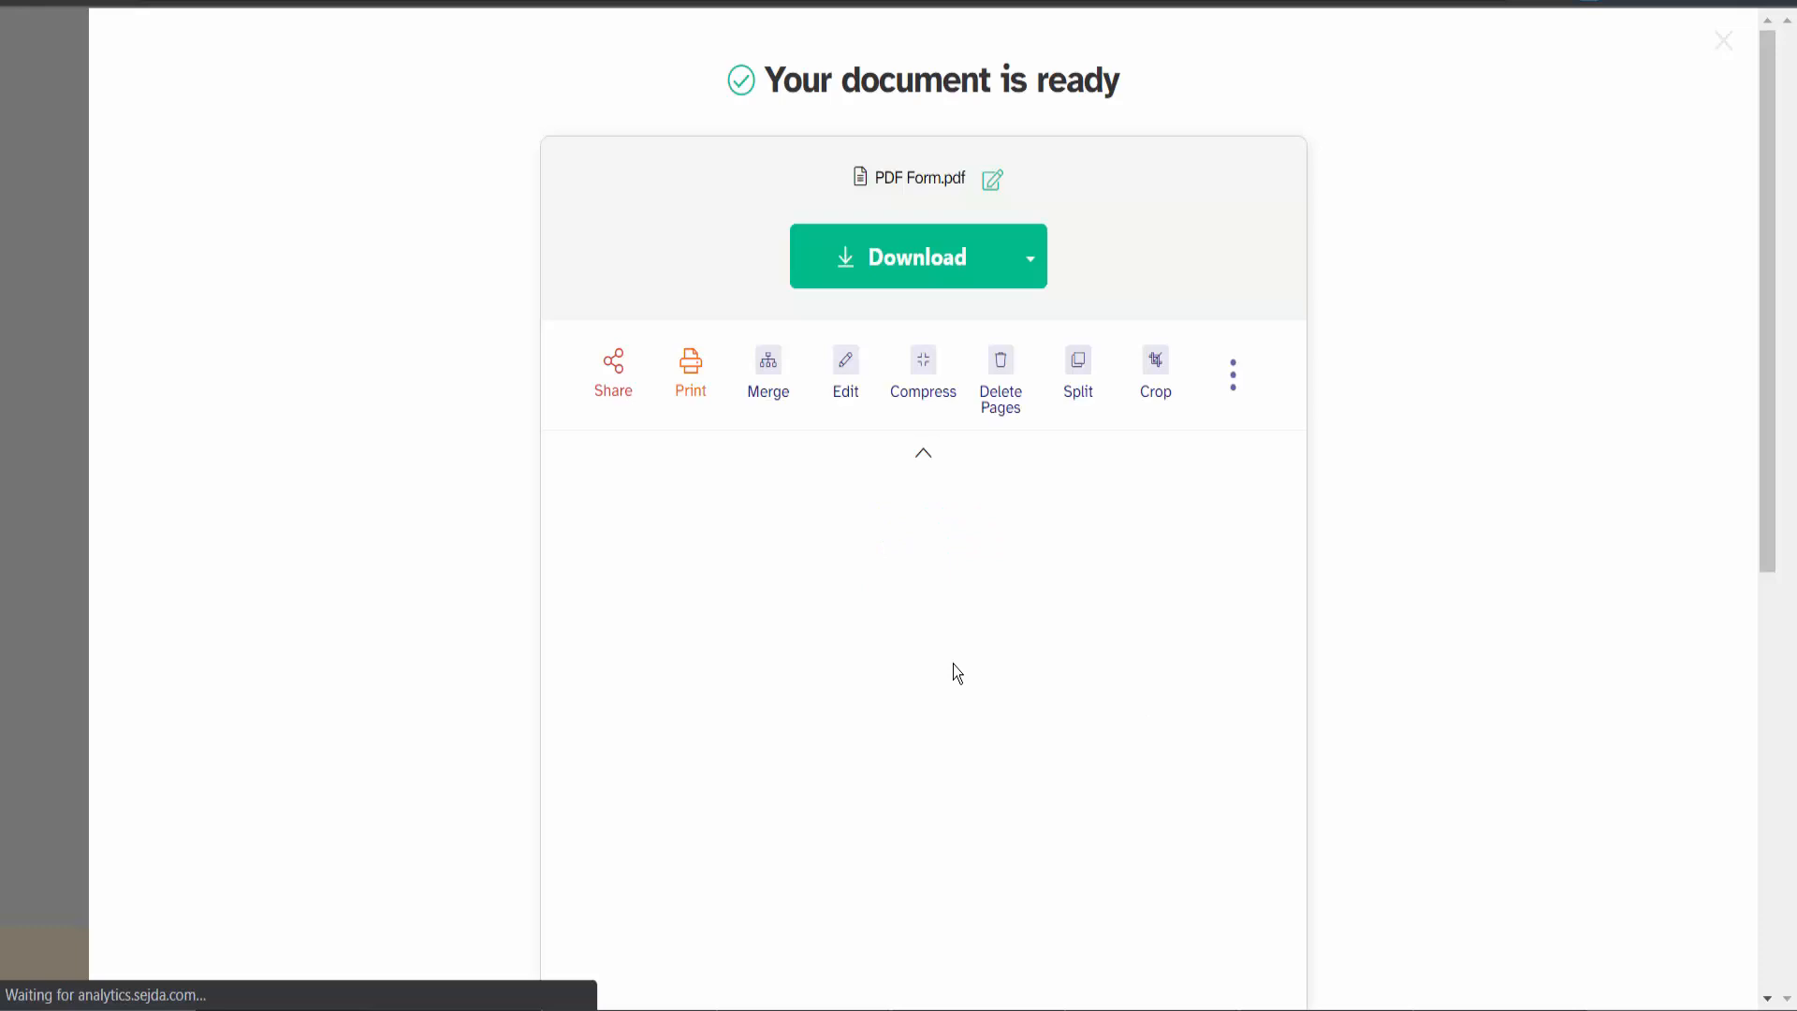
{"action": "left_click", "coordinate": [917, 256]}
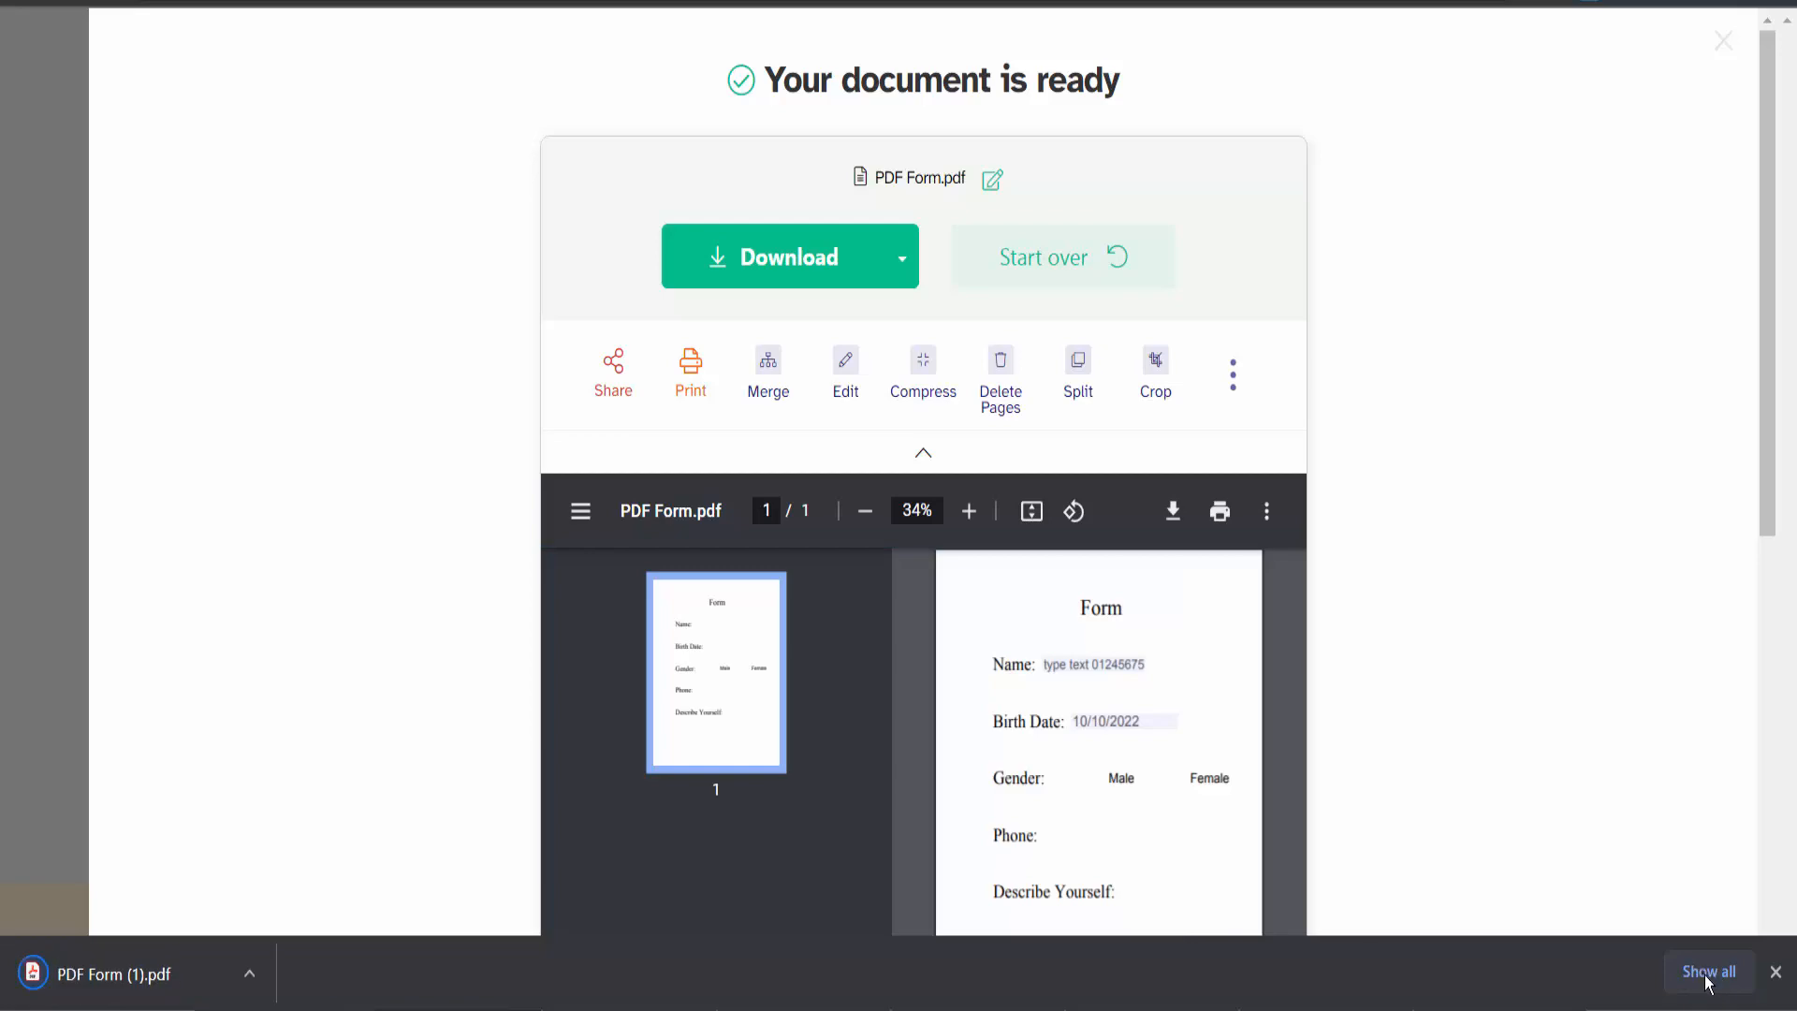
Step: Open the downloaded 'PDF Form (1)' from the Downloads folder in the PDF reader
{"action": "left_click", "coordinate": [1710, 972]}
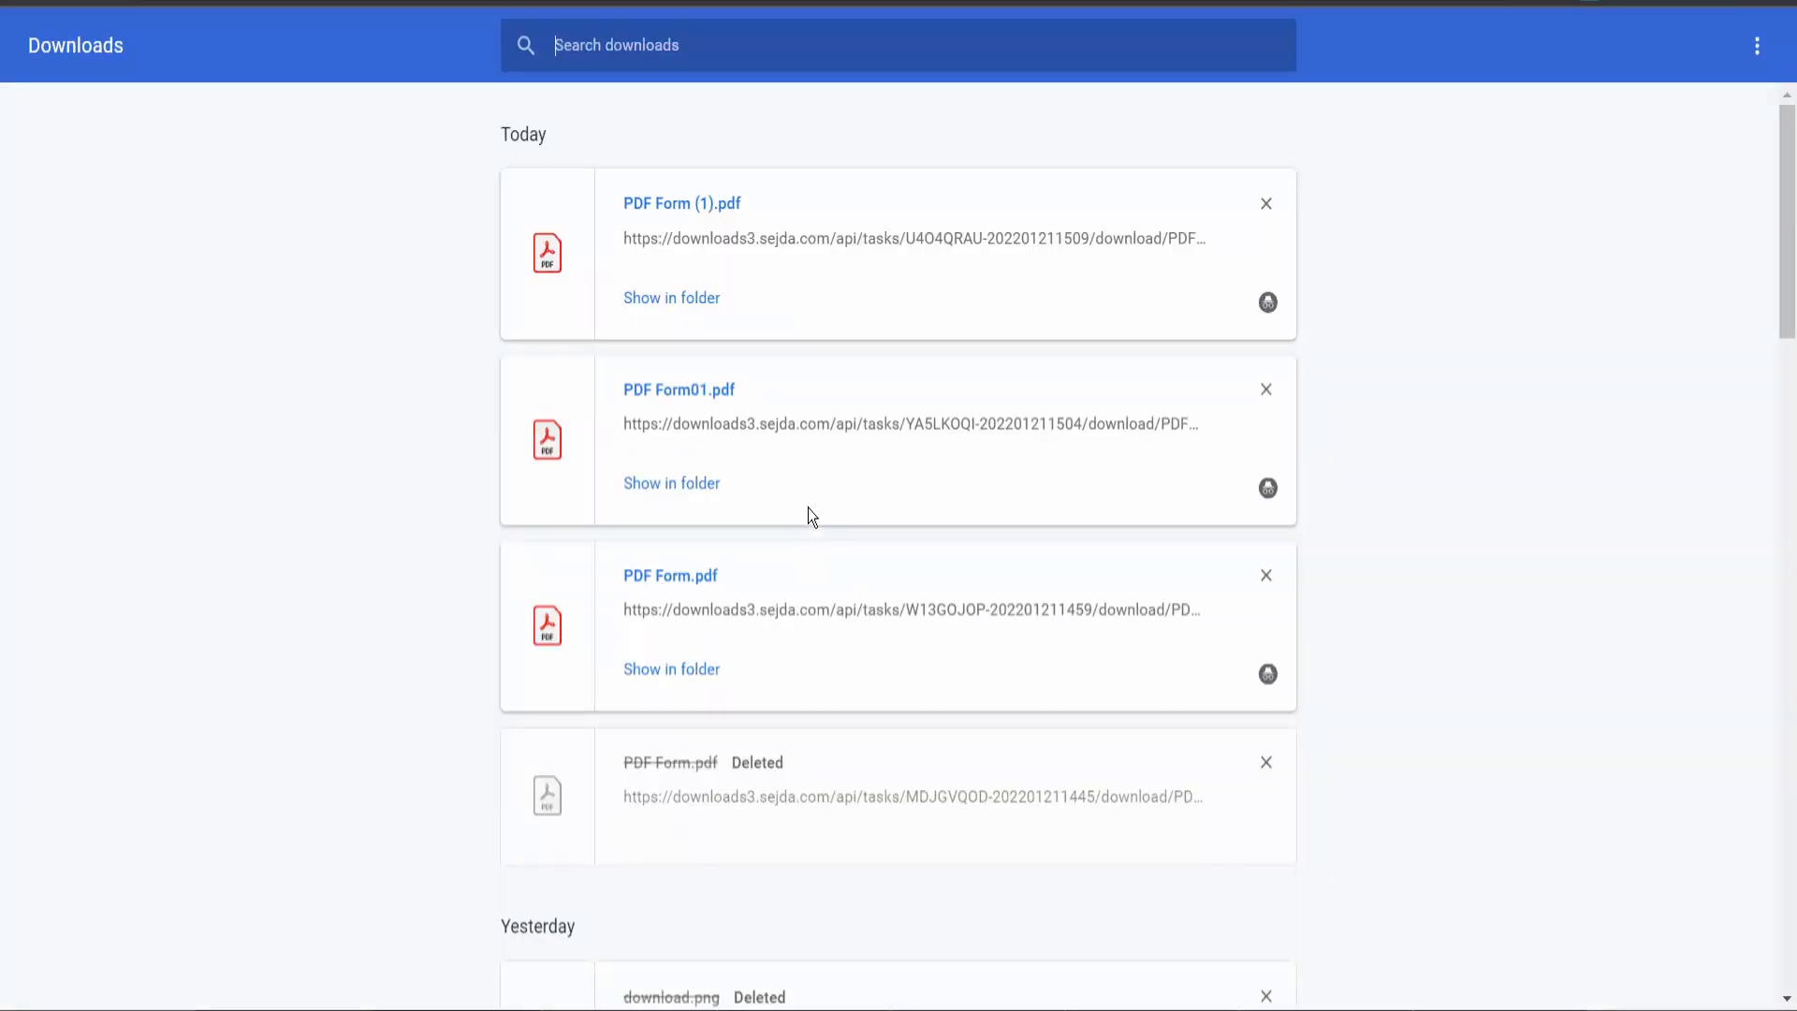
{"action": "left_click", "coordinate": [670, 296]}
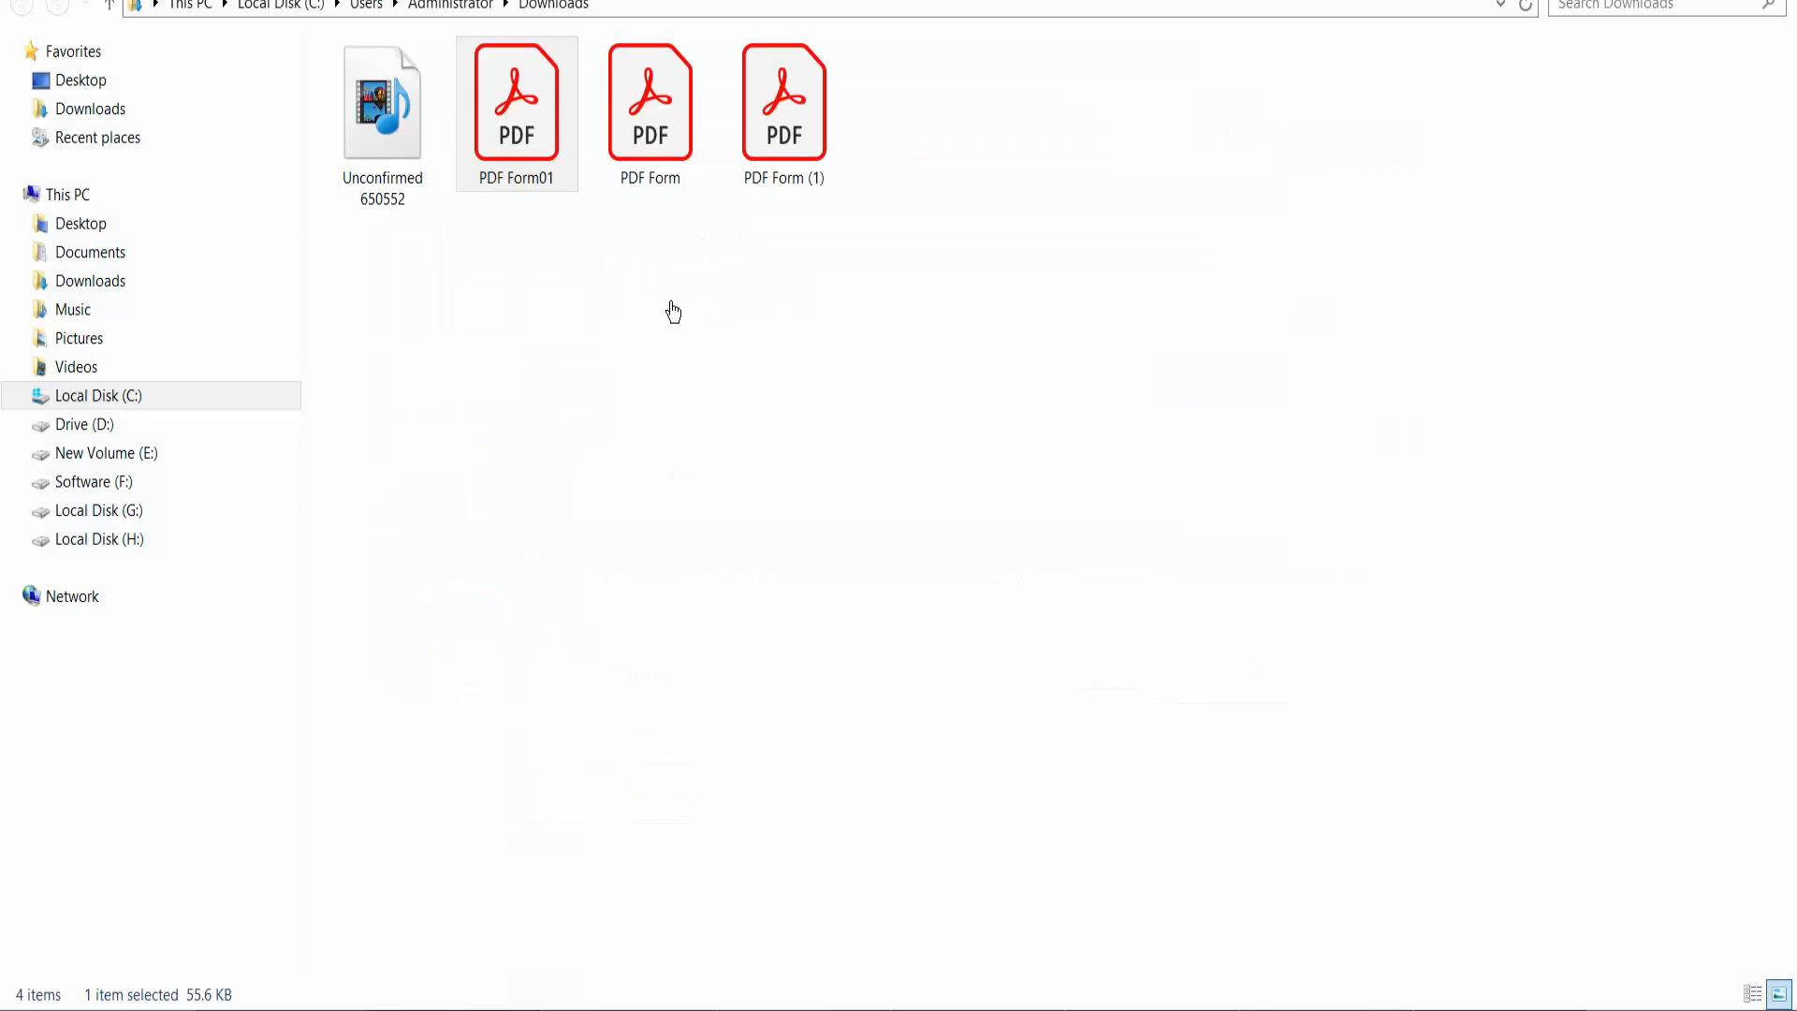
{"action": "double_click", "coordinate": [783, 102]}
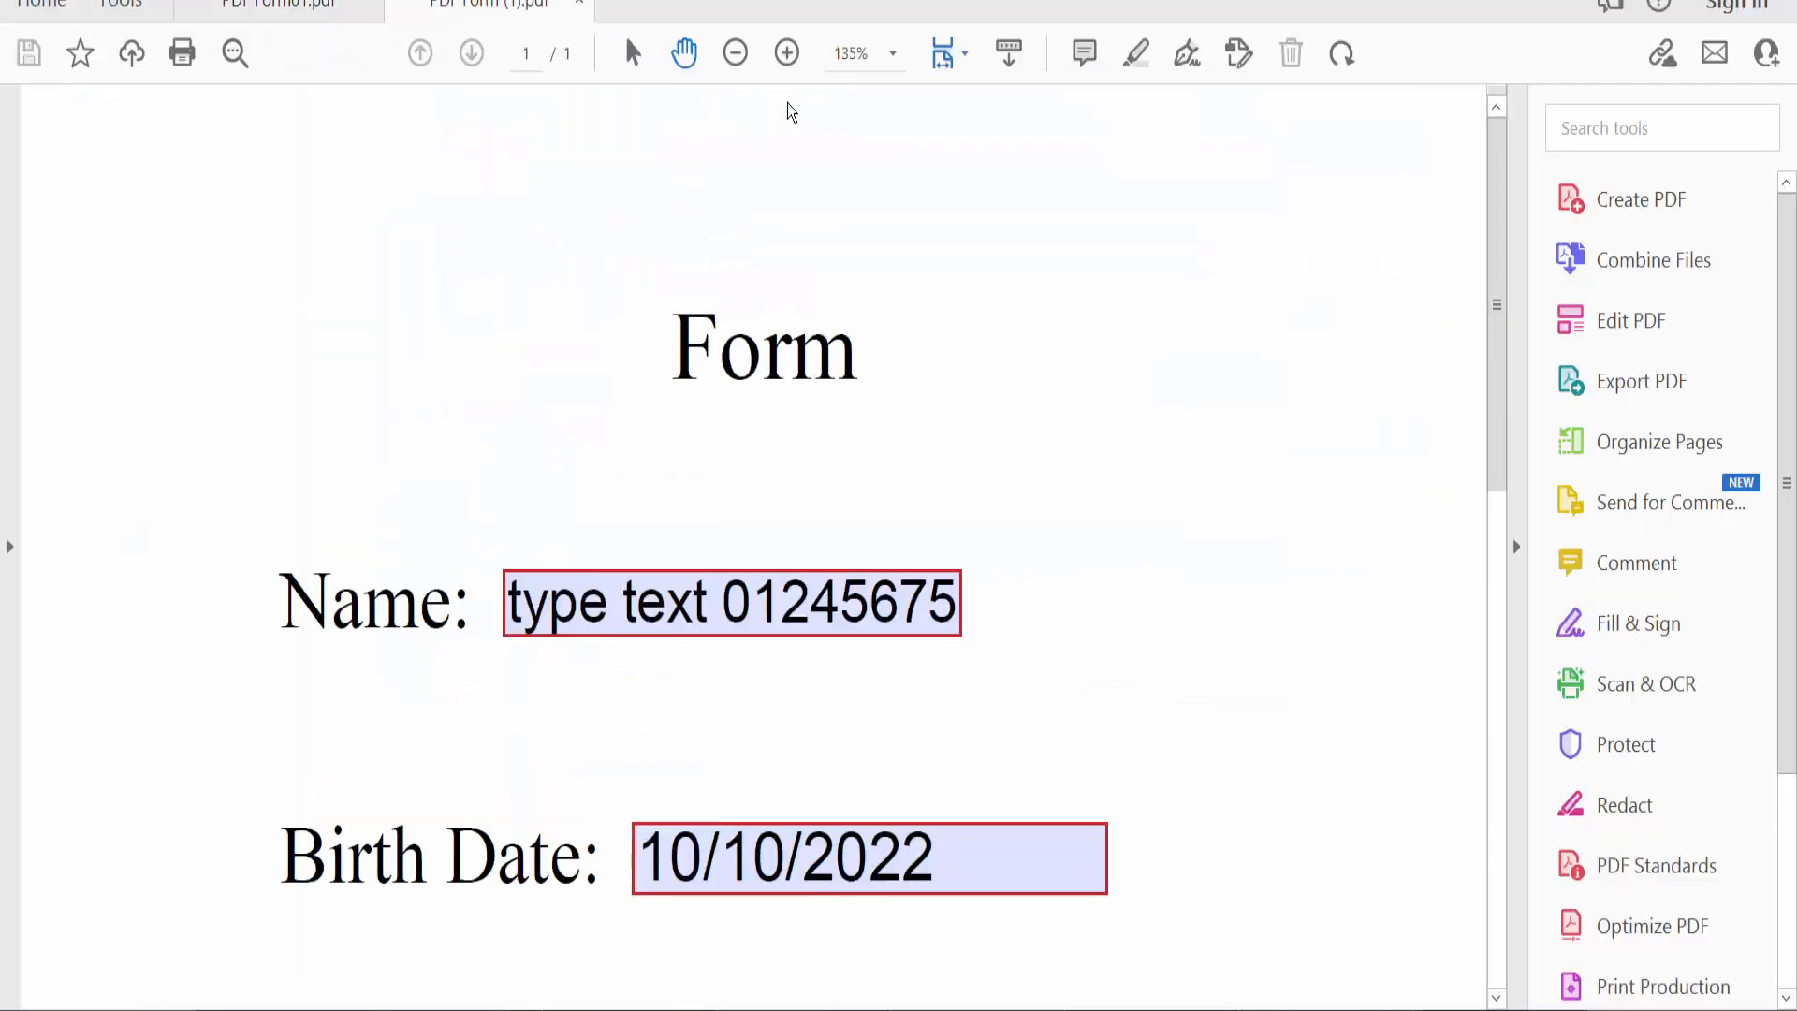
{"action": "scroll", "scroll_direction": "down", "scroll_amount": 3}
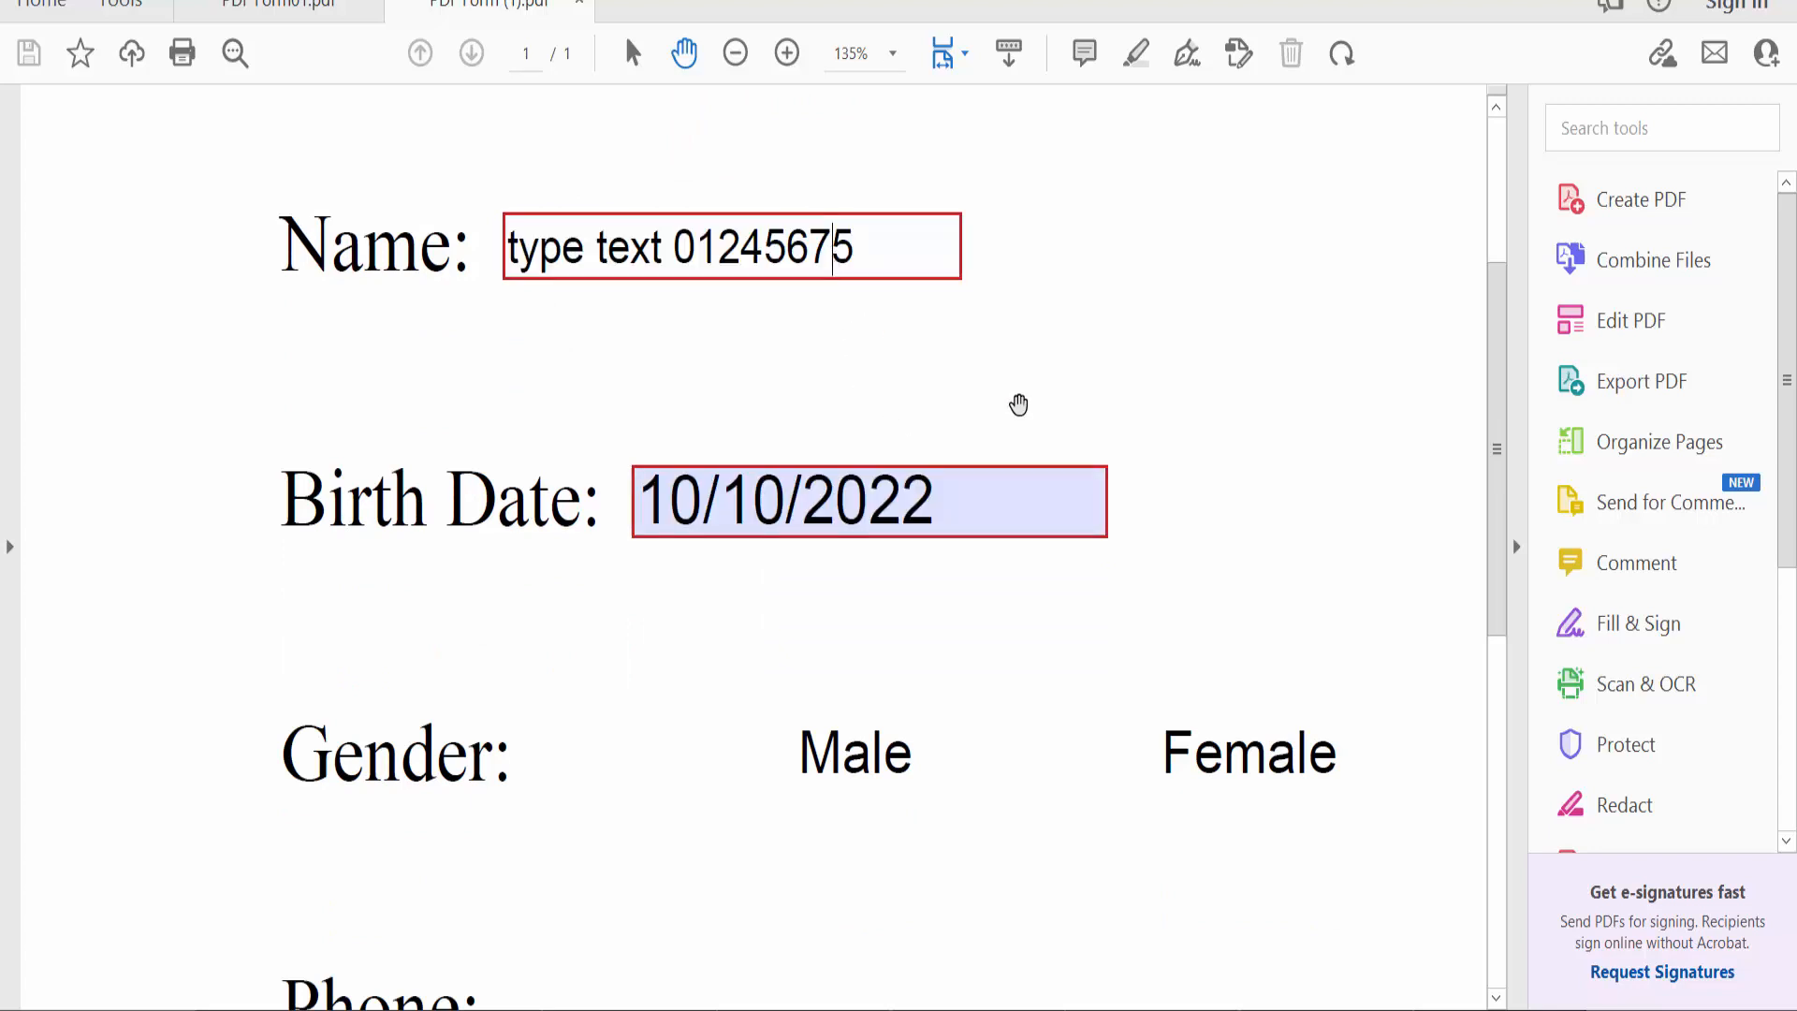
{"action": "left_click", "coordinate": [735, 53]}
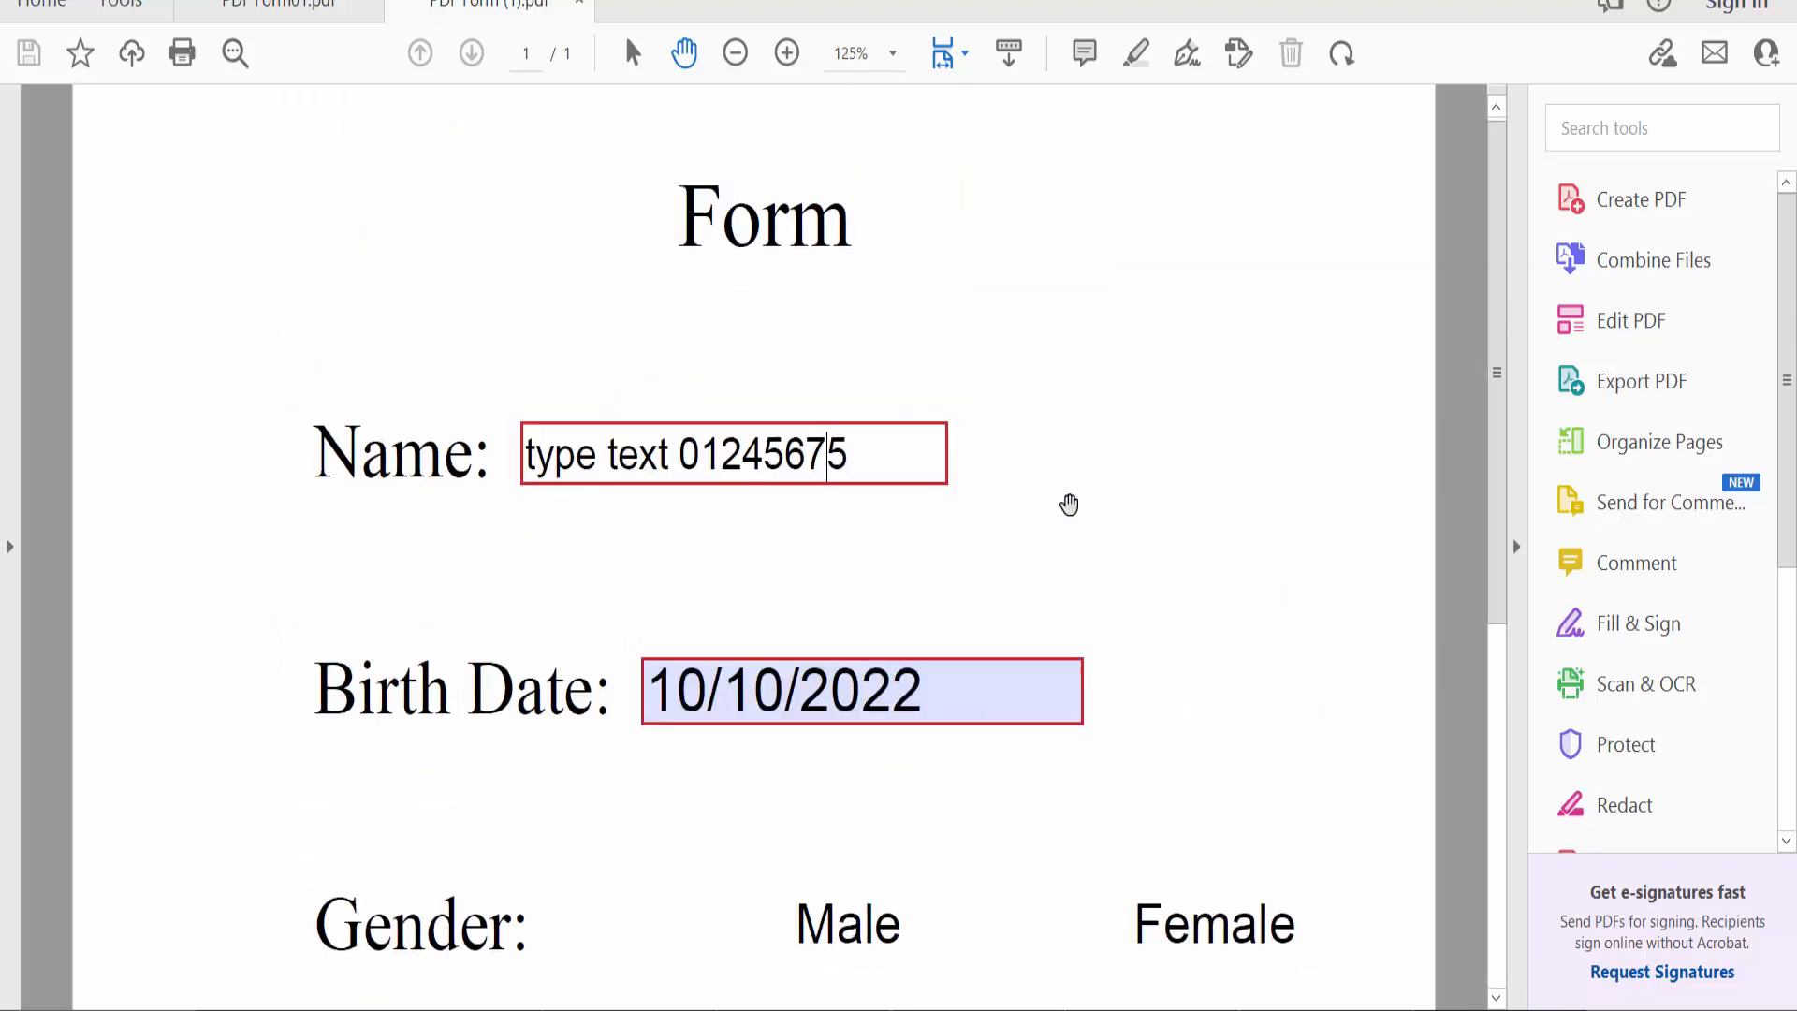
{"action": "left_click", "coordinate": [735, 53]}
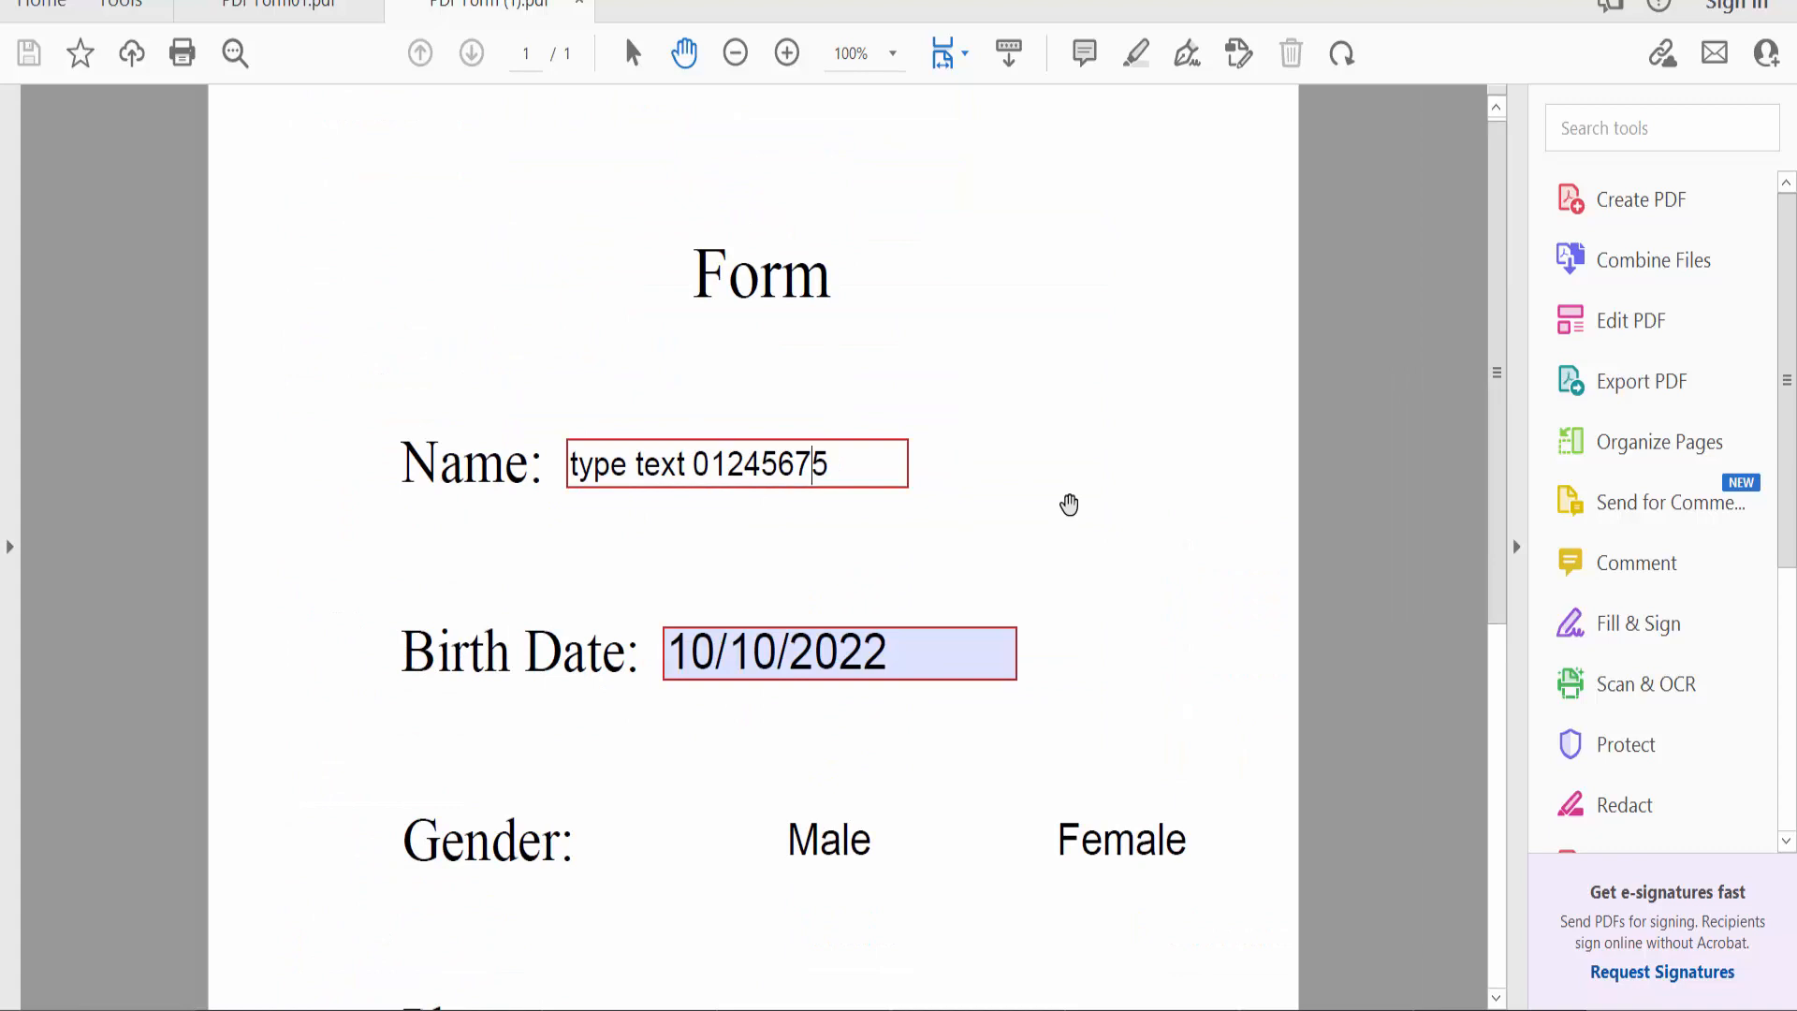